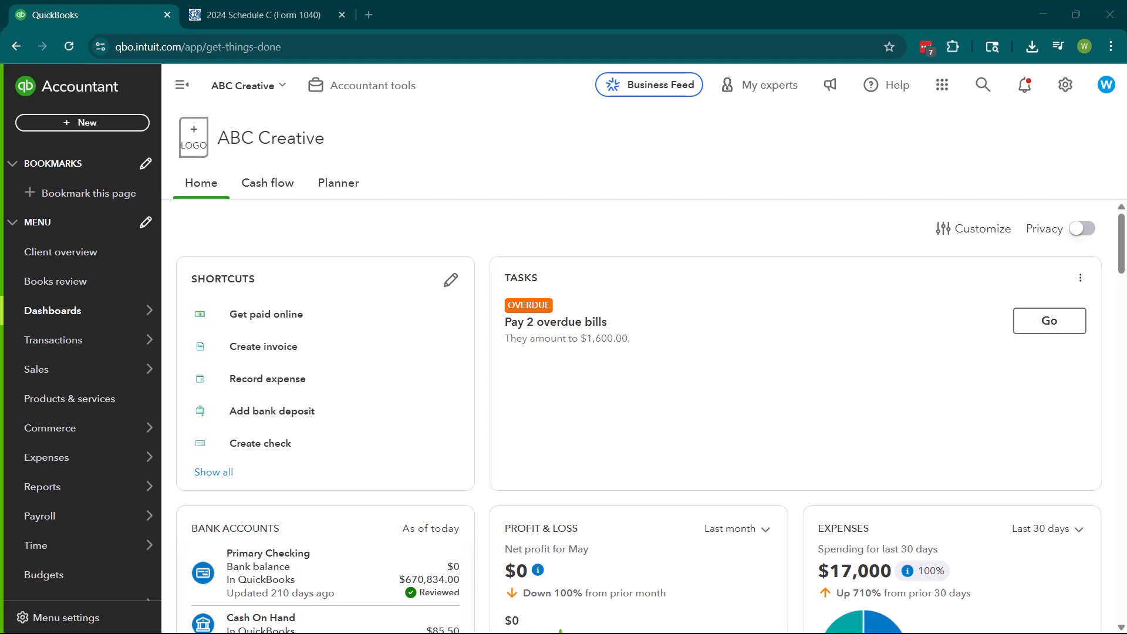
mouse_move(405, 428)
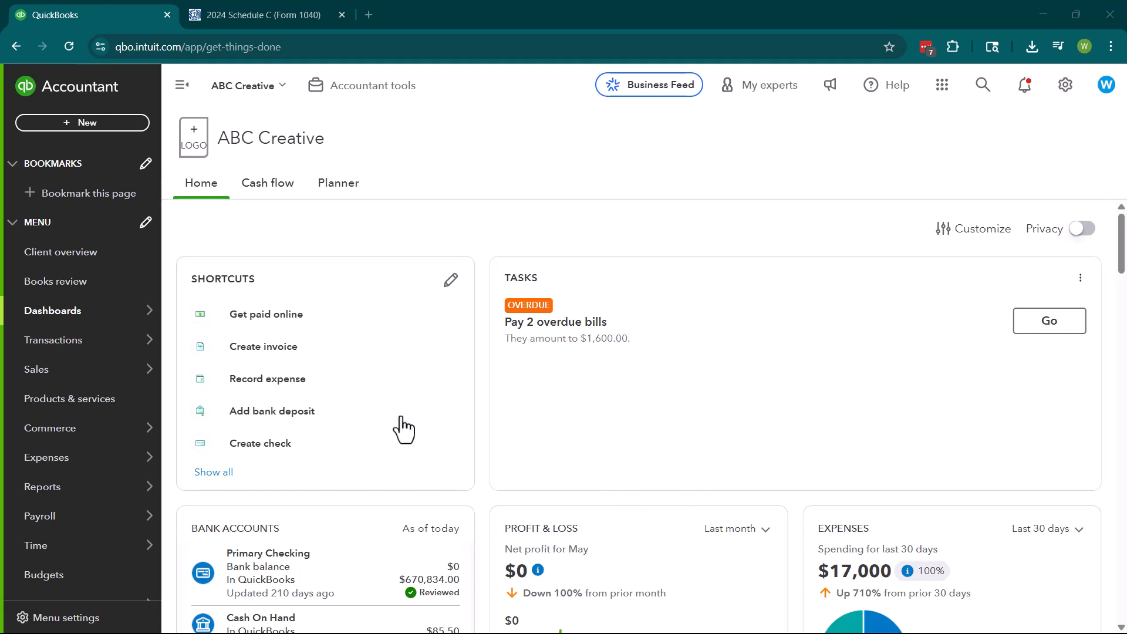
Step: Open ABC Creative's Chart of accounts and scroll down to the income, COGS and expense accounts
click(52, 340)
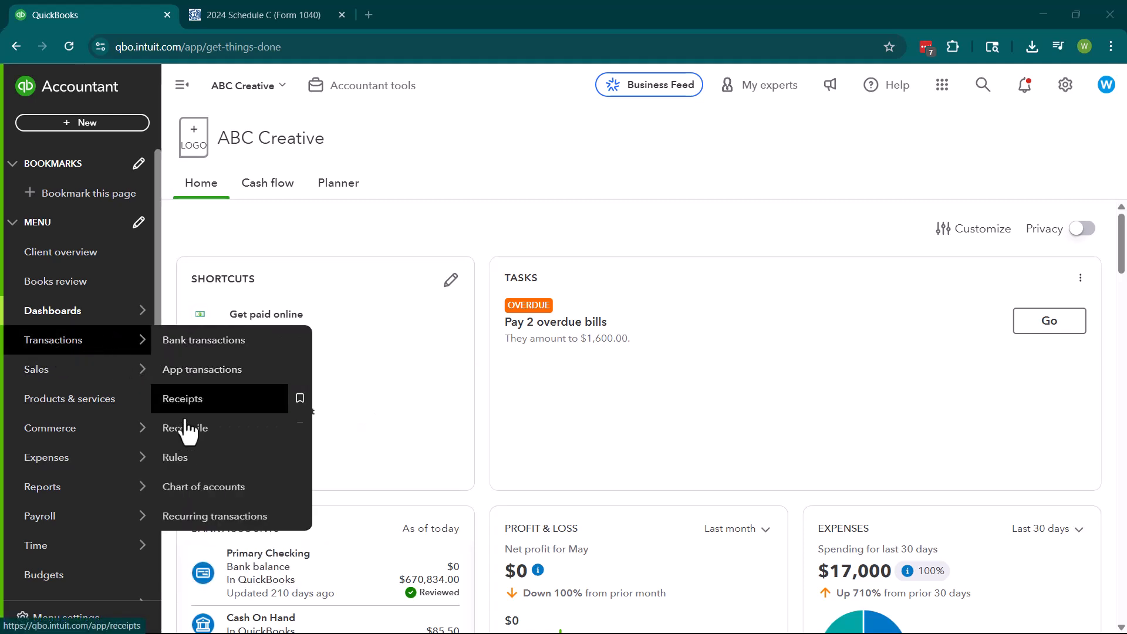
mouse_move(1008, 114)
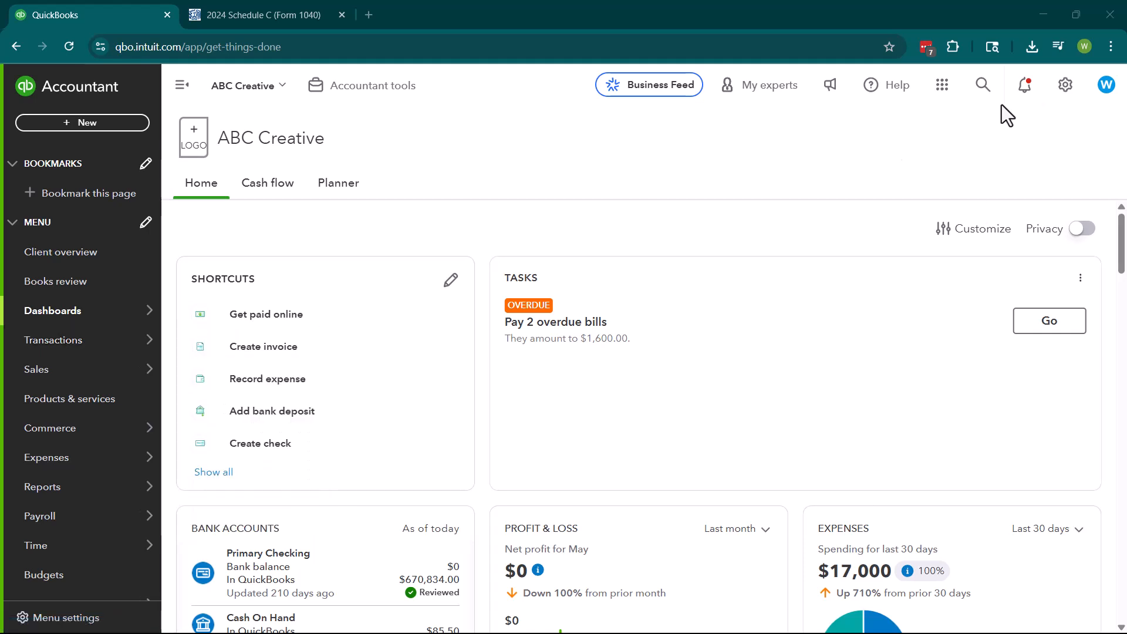
click(1066, 84)
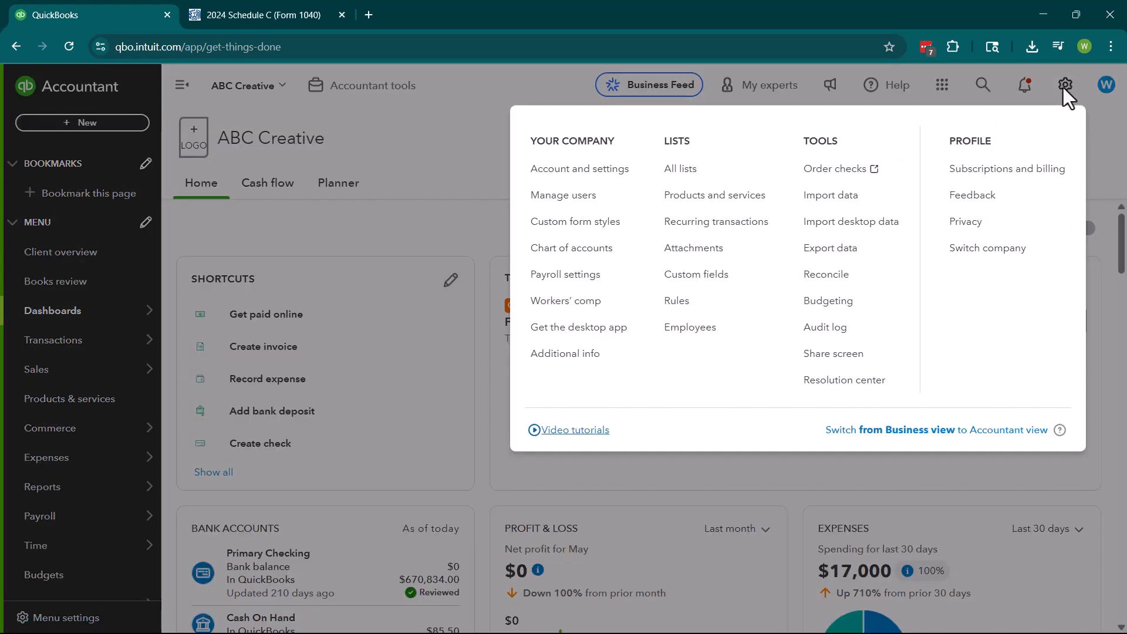
click(572, 248)
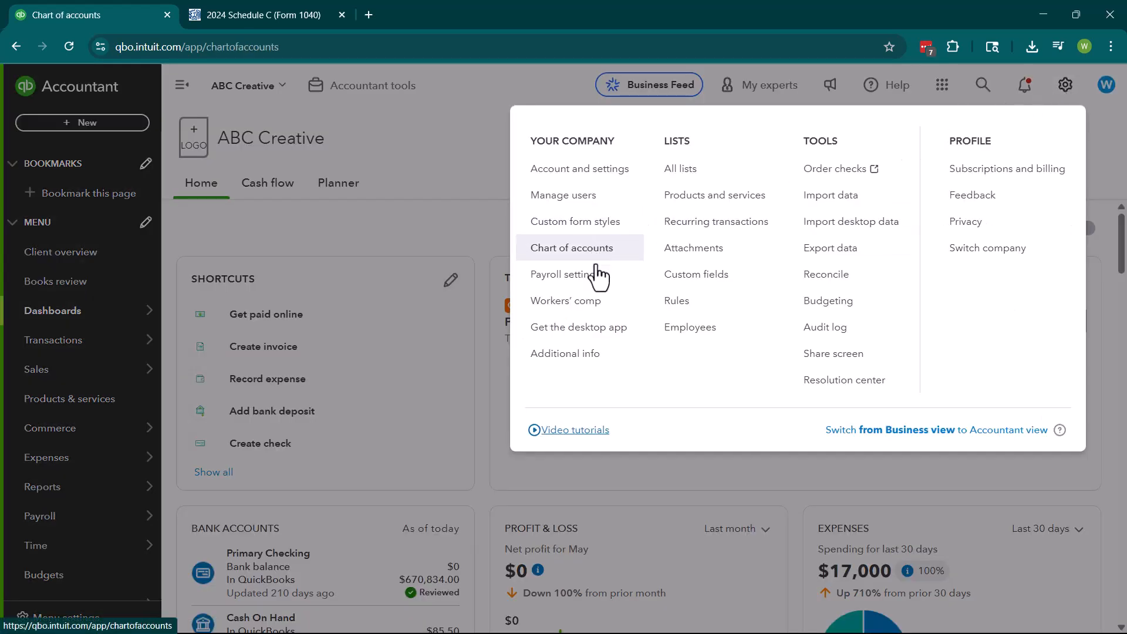
click(571, 247)
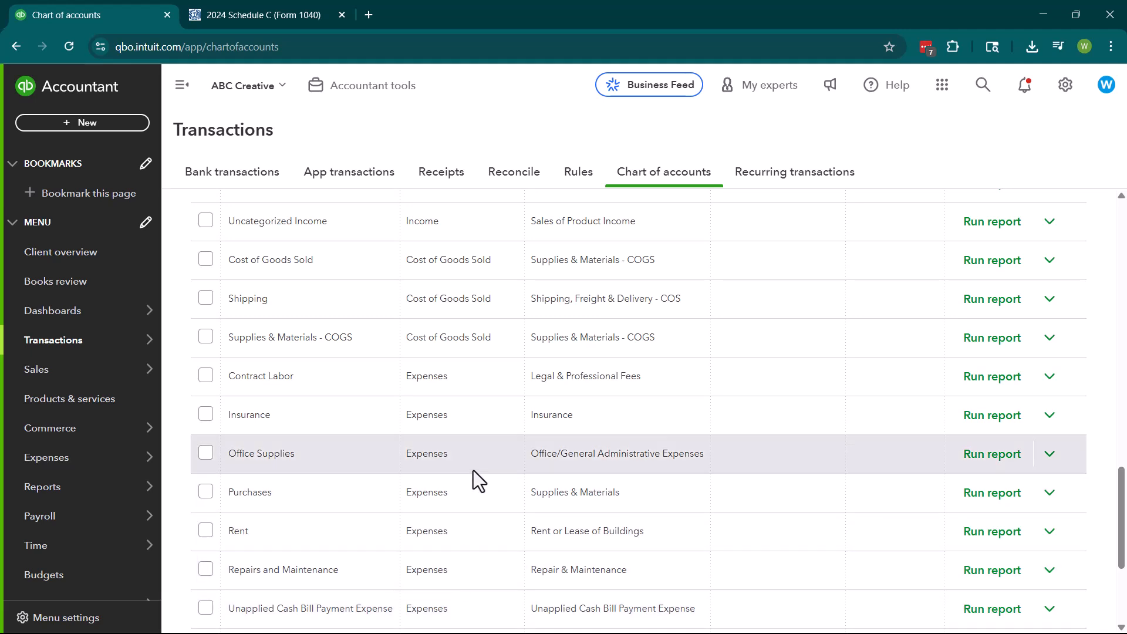
scroll(down, 3)
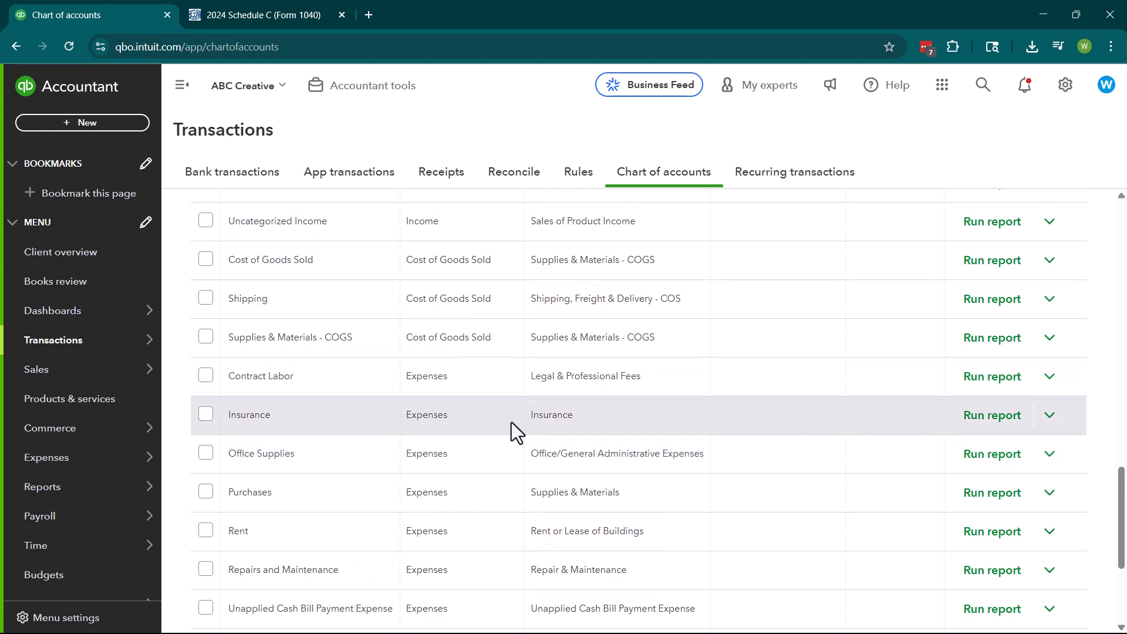
scroll(down, 3)
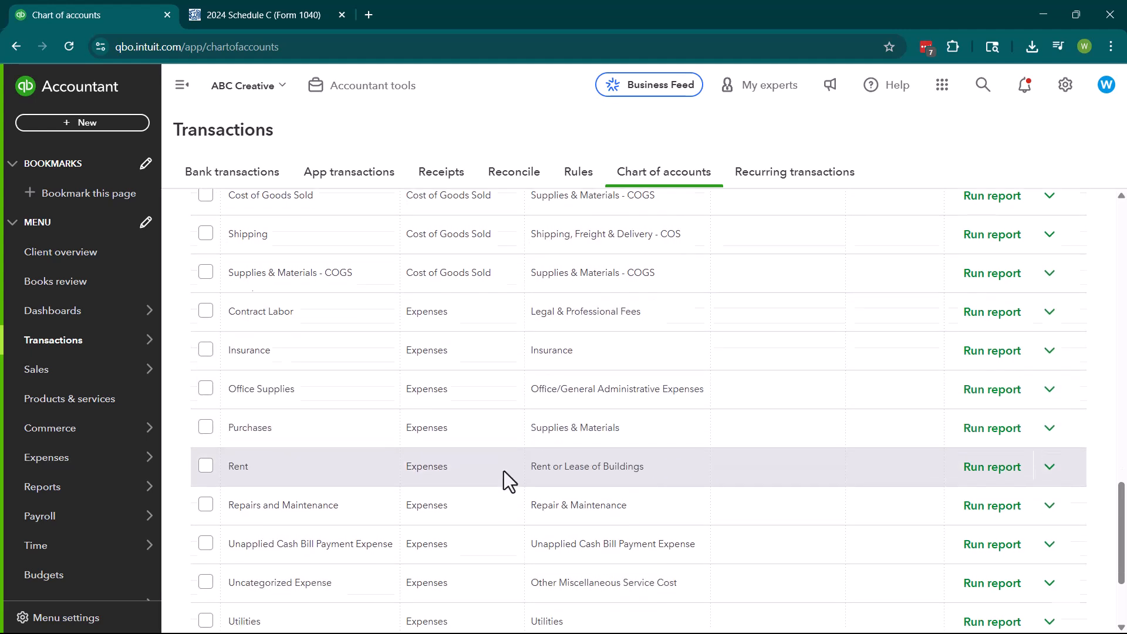
scroll(down, 3)
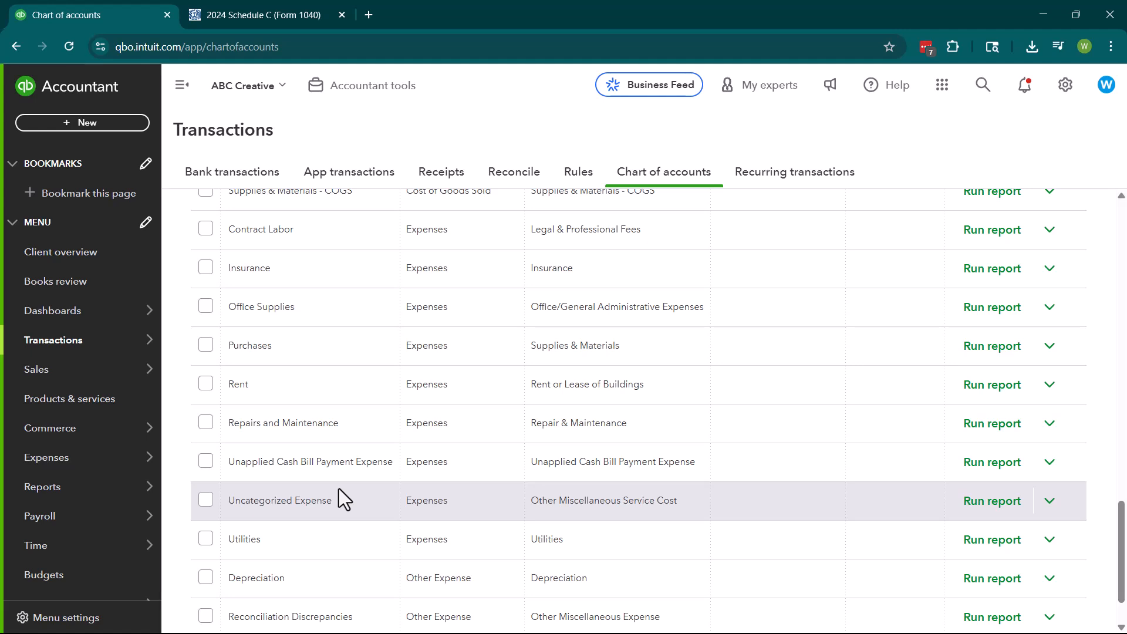
mouse_move(374, 483)
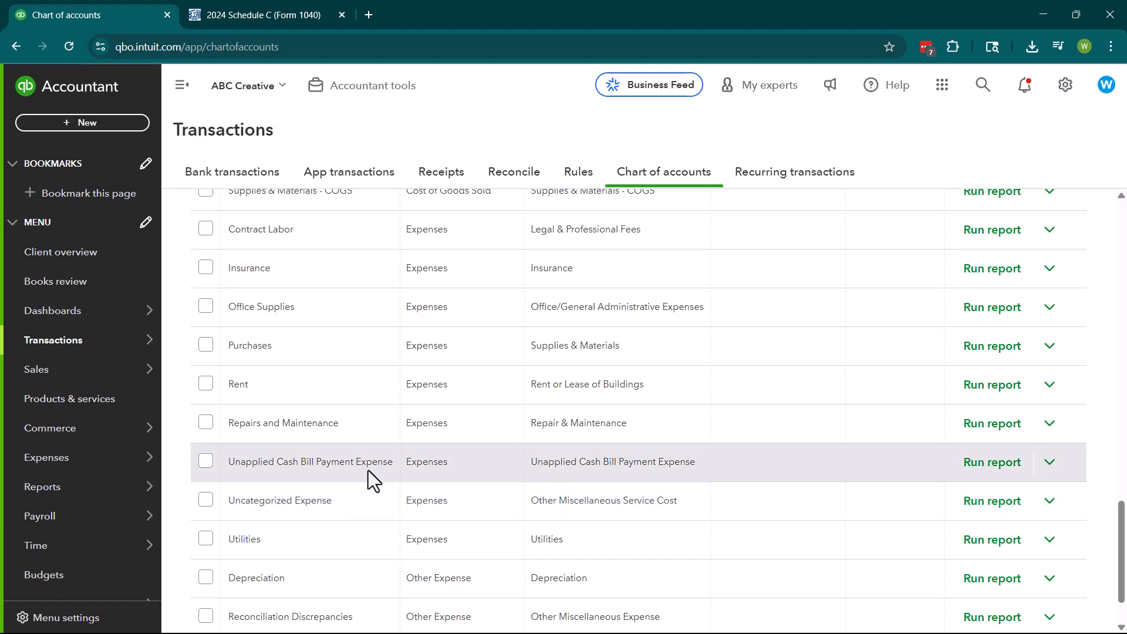
Step: Start a new account and set its account type to Cost of Goods Sold
scroll(up, 3)
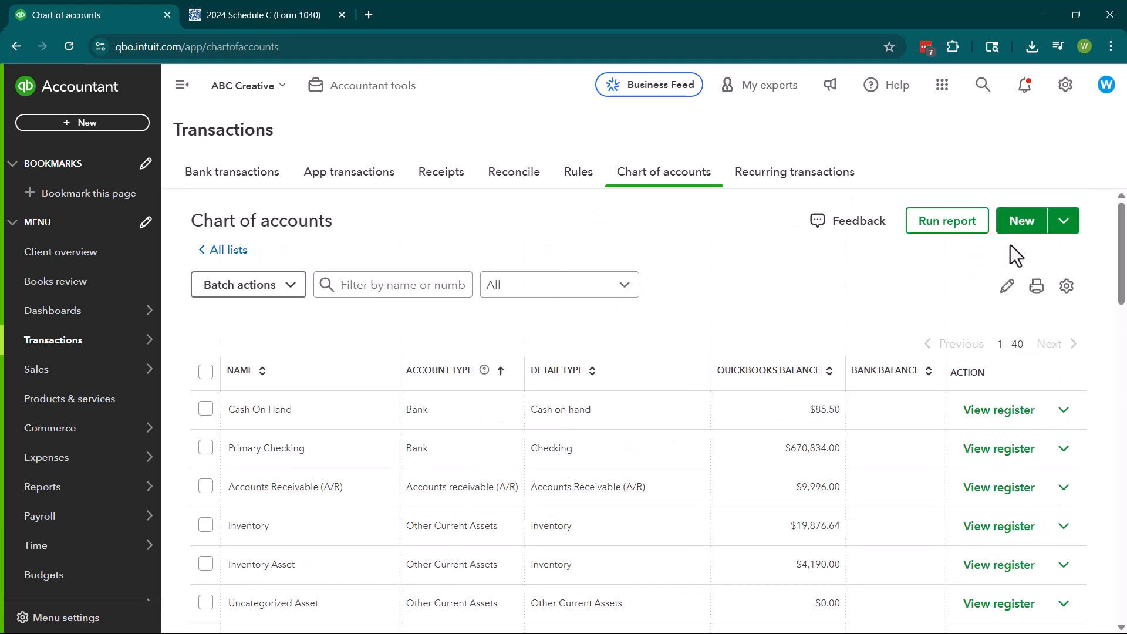
click(1022, 220)
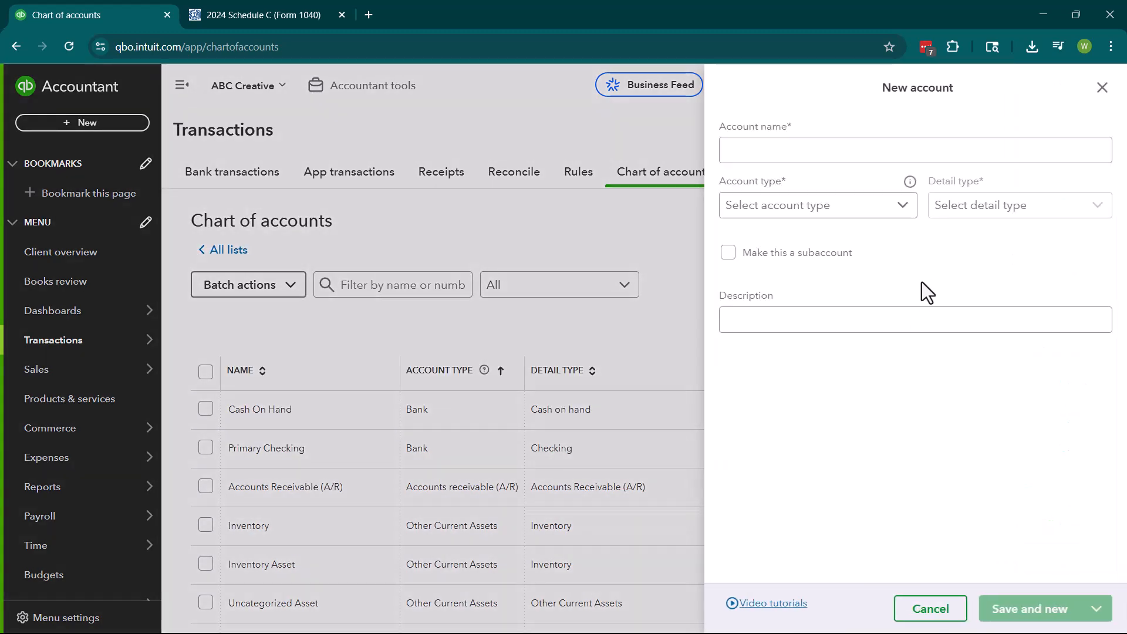
click(818, 205)
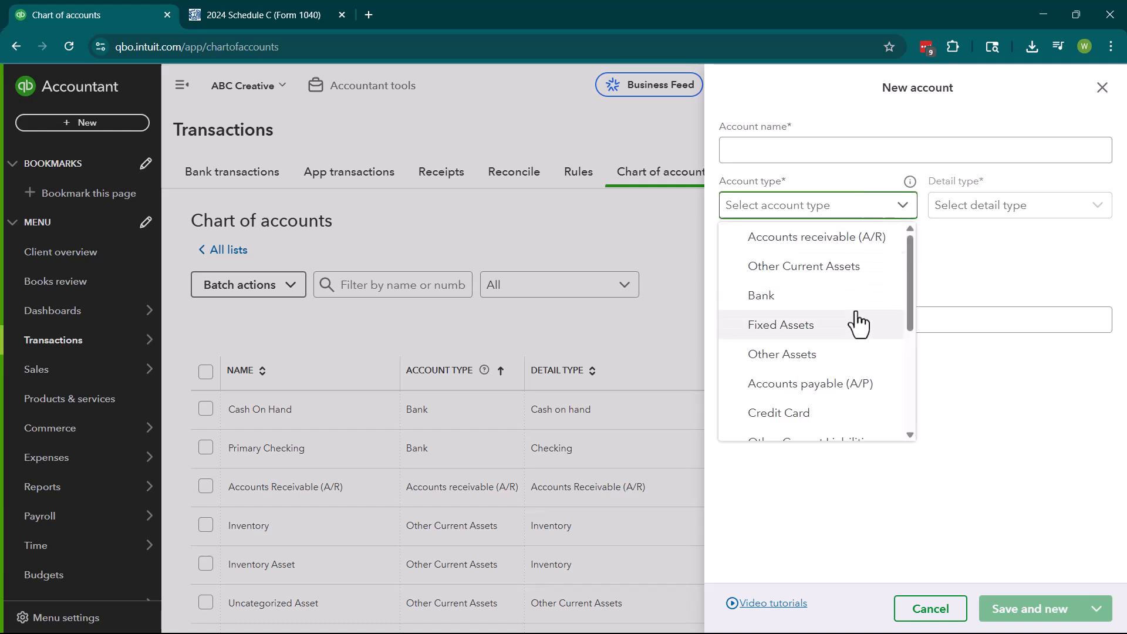
scroll(down, 3)
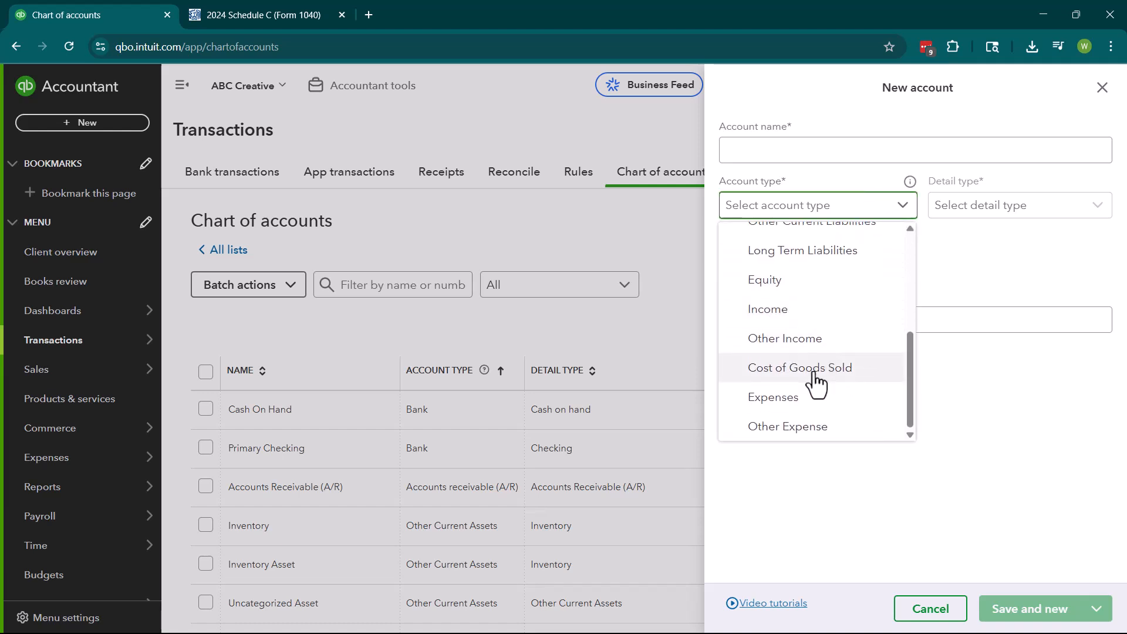
mouse_move(801, 411)
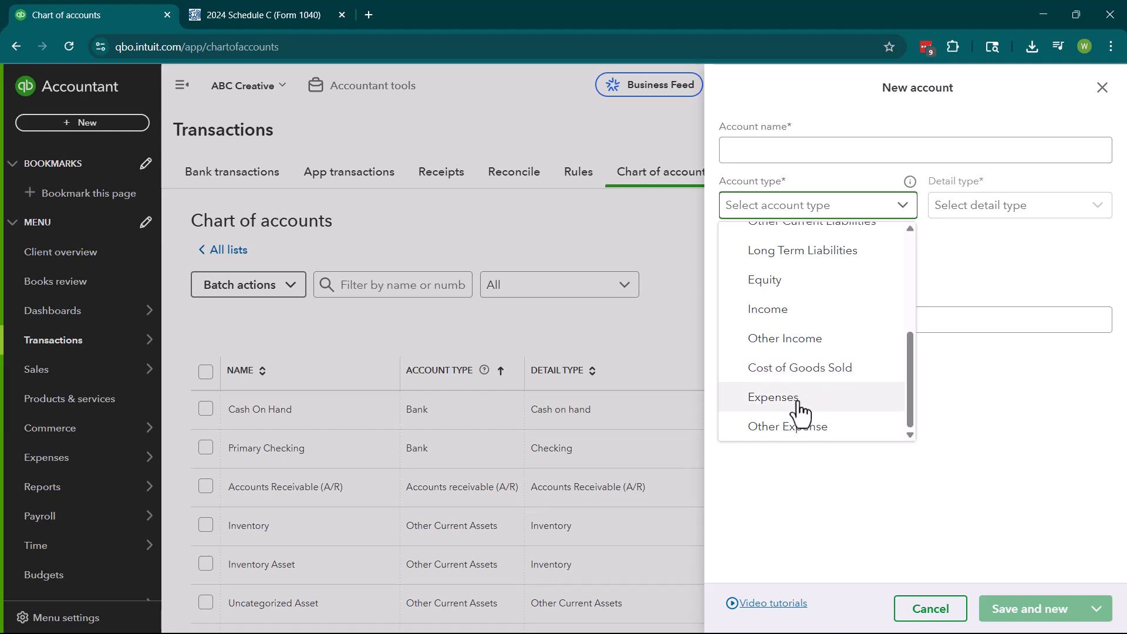
click(801, 368)
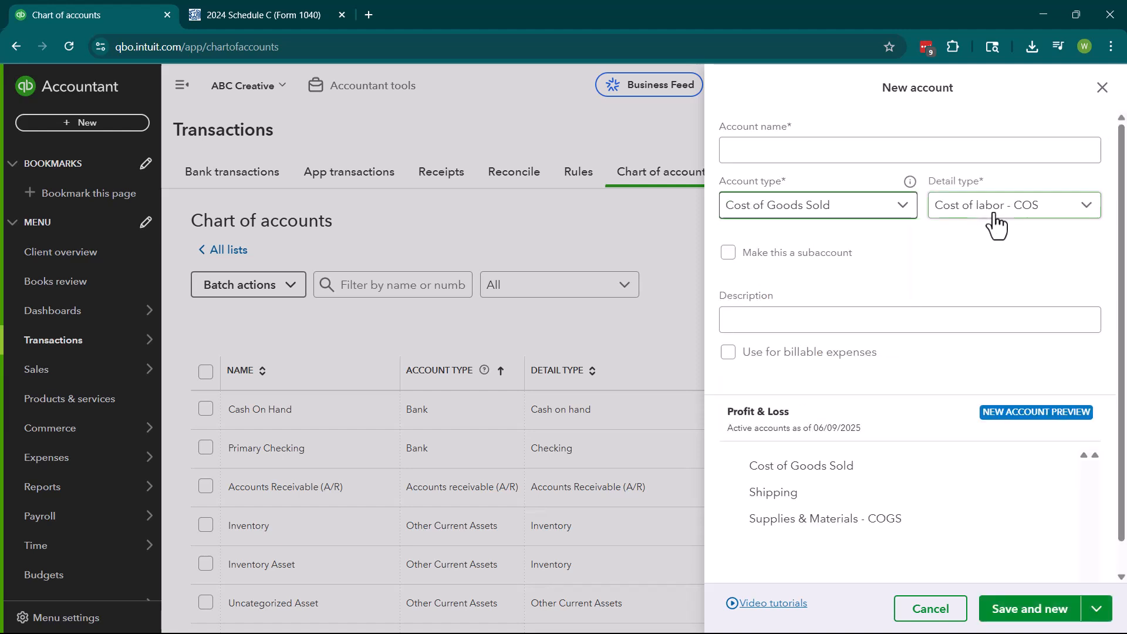
click(1014, 205)
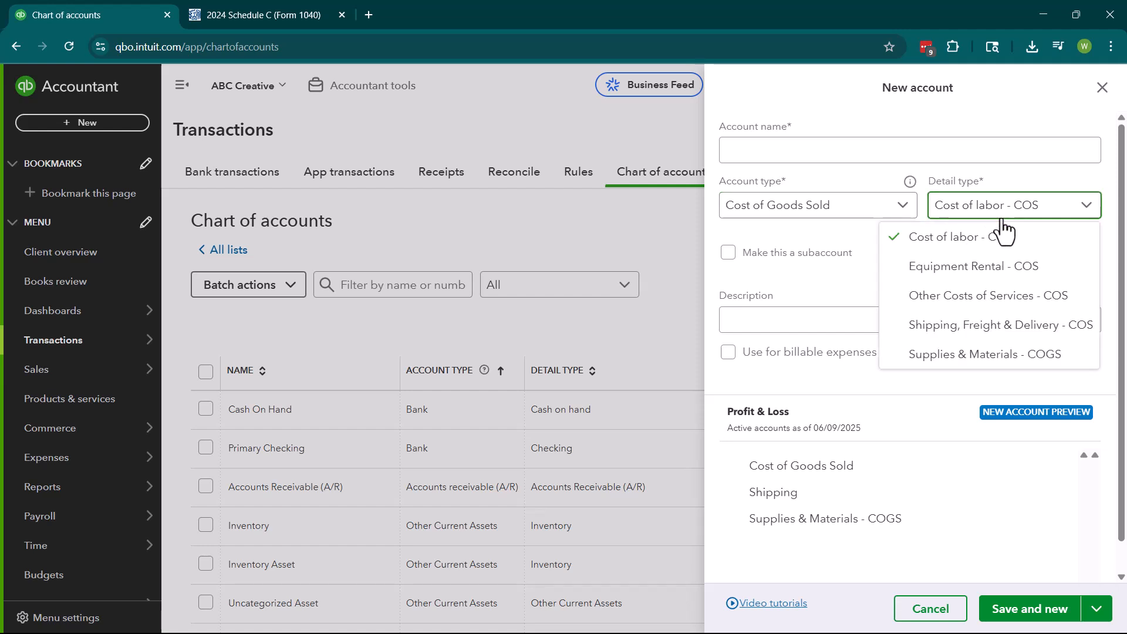
mouse_move(1006, 250)
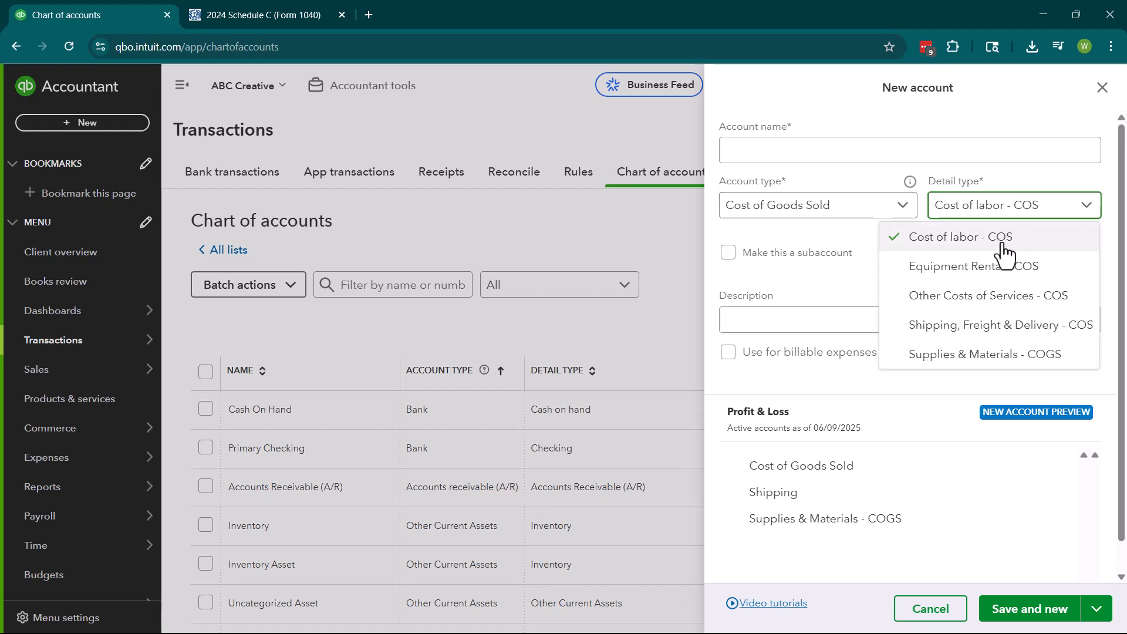
mouse_move(1005, 255)
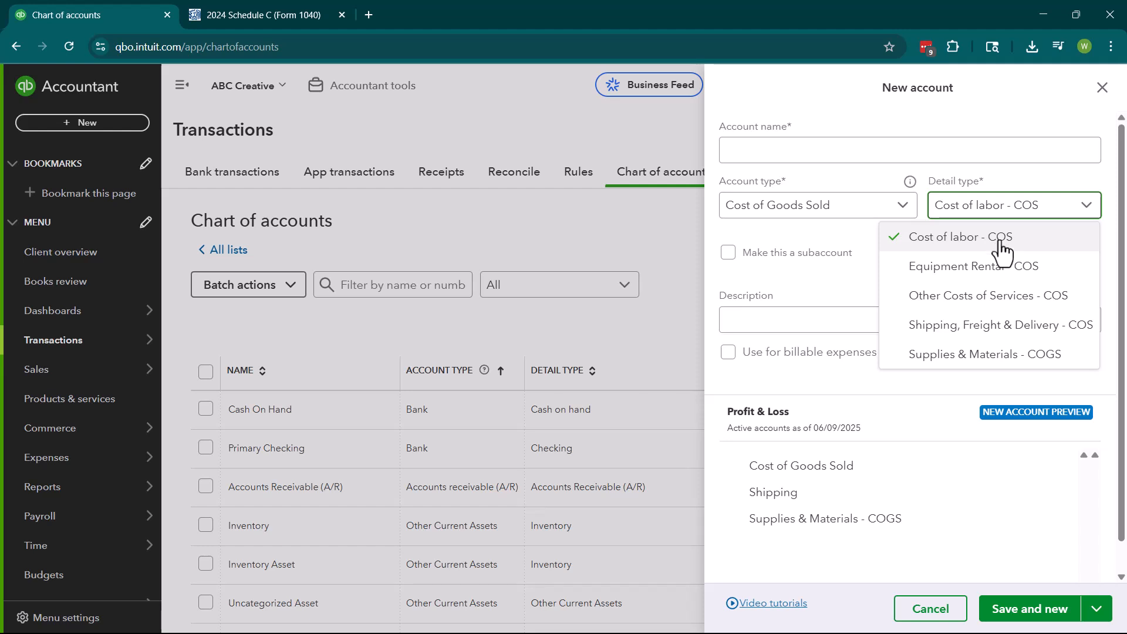
mouse_move(999, 263)
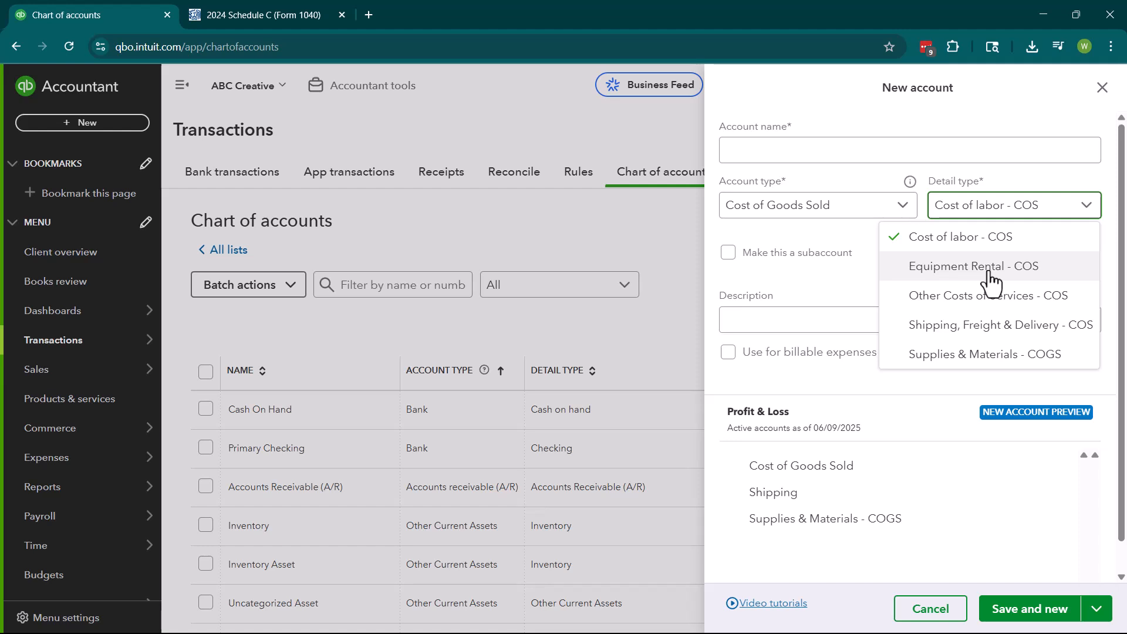
mouse_move(998, 332)
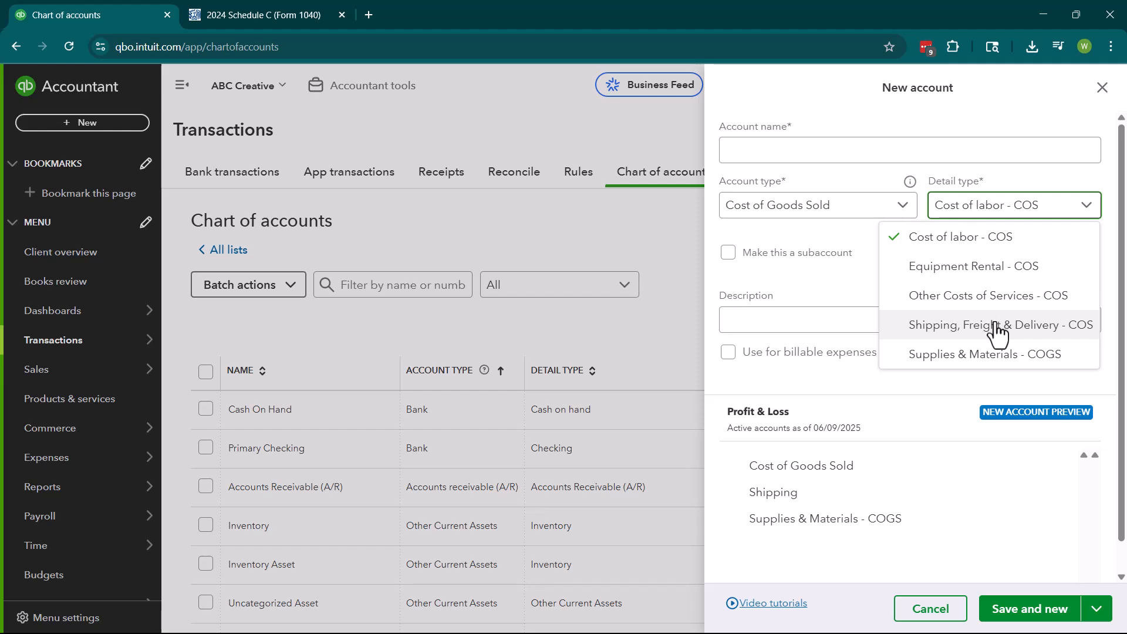
mouse_move(1001, 367)
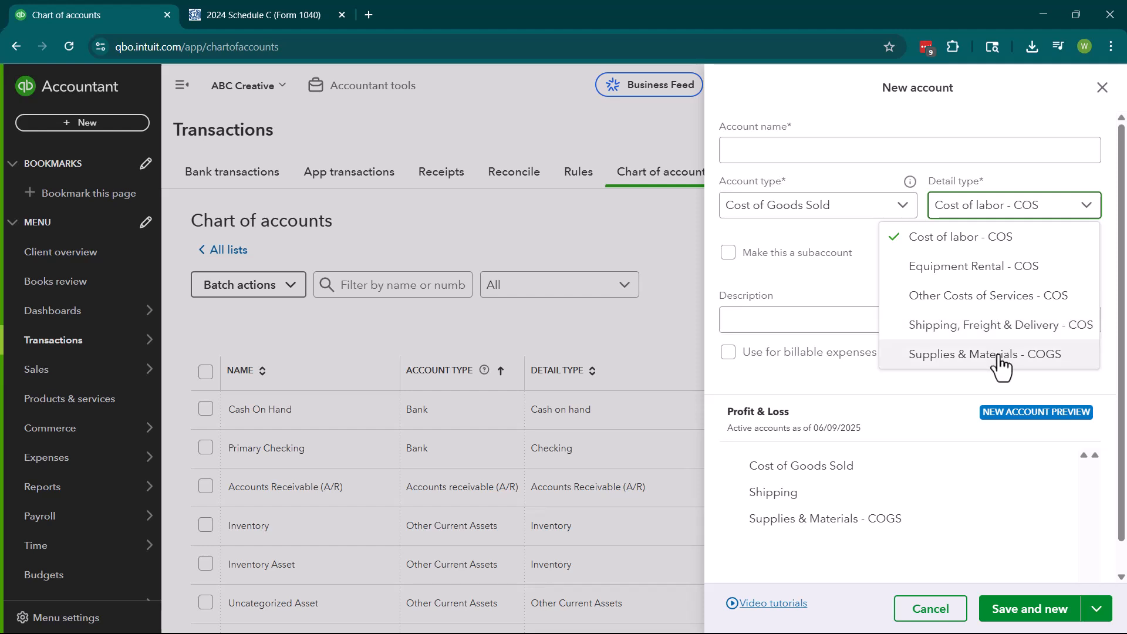
mouse_move(995, 363)
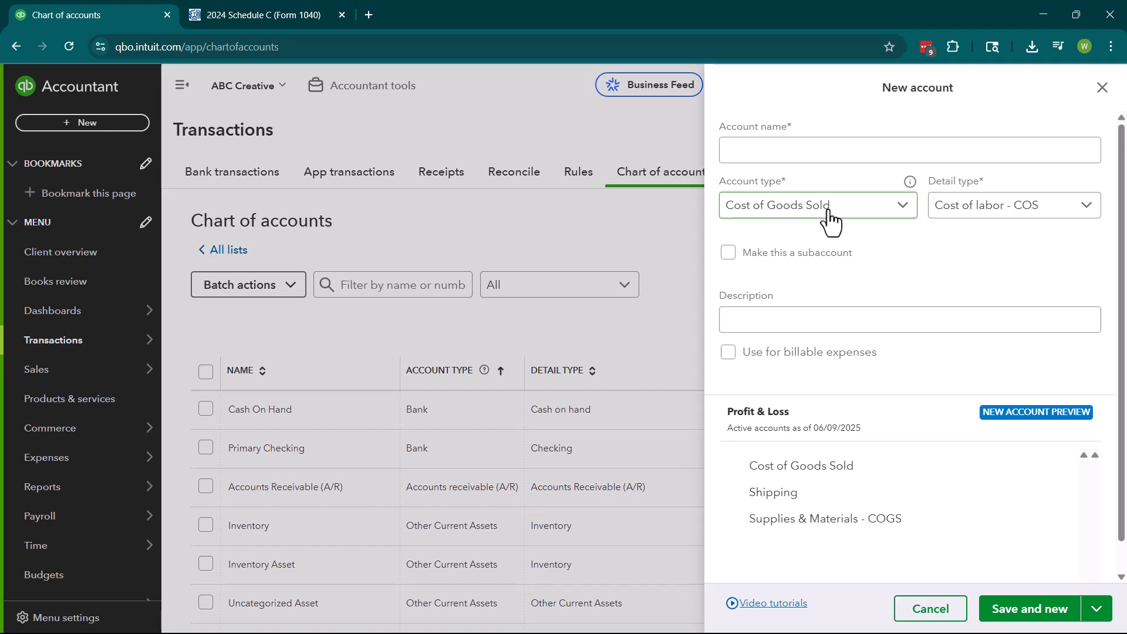
Step: Change the new account's type to Expenses, with Advertising/Promotional as the detail type
click(818, 205)
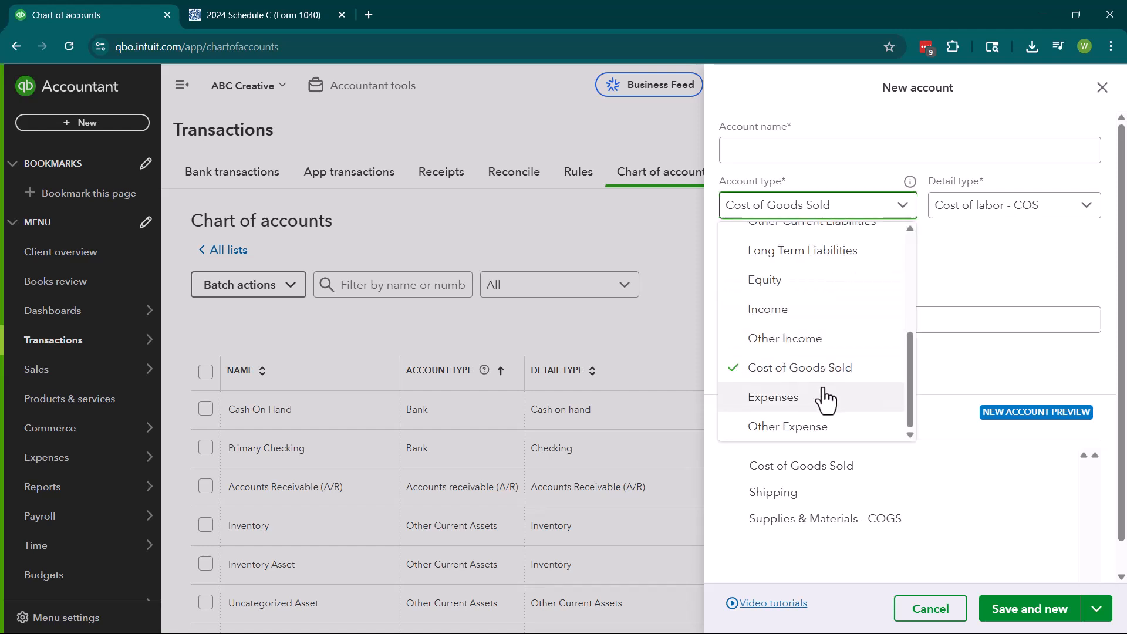
click(773, 397)
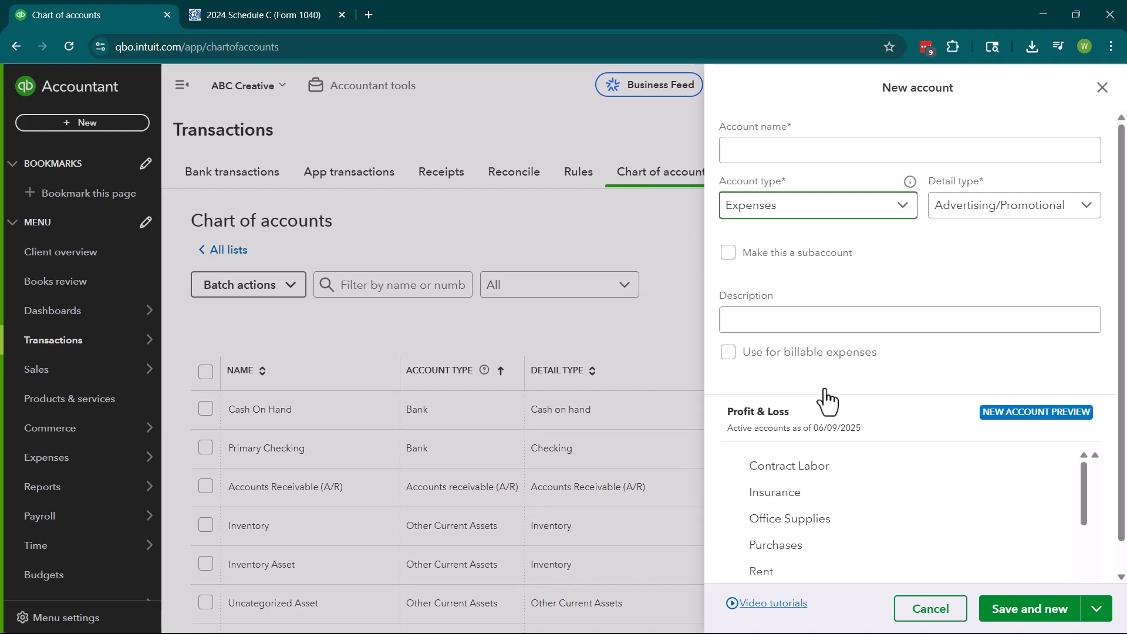
Step: Browse the Expenses detail types from Advertising/Promotional down through Travel Meals and Utilities
click(1015, 205)
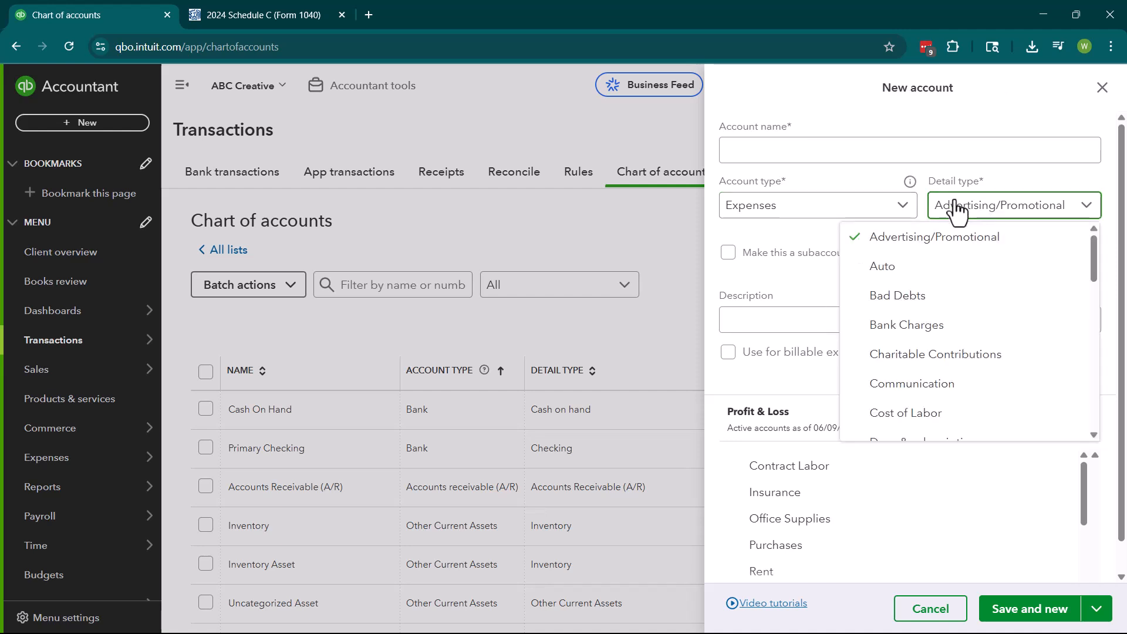
mouse_move(937, 276)
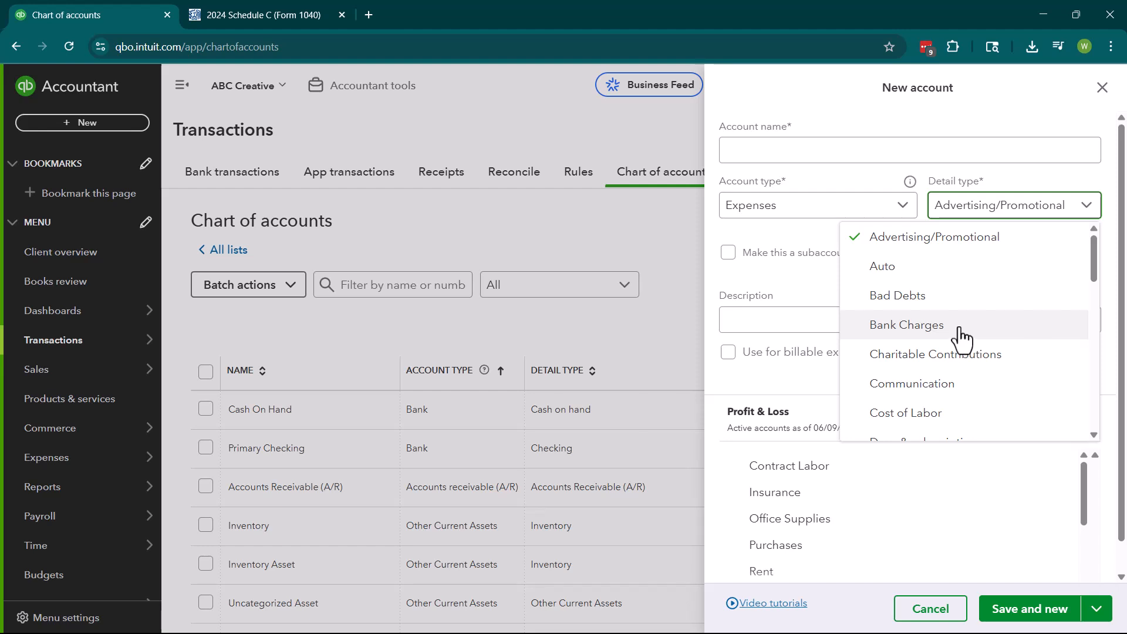
mouse_move(920, 327)
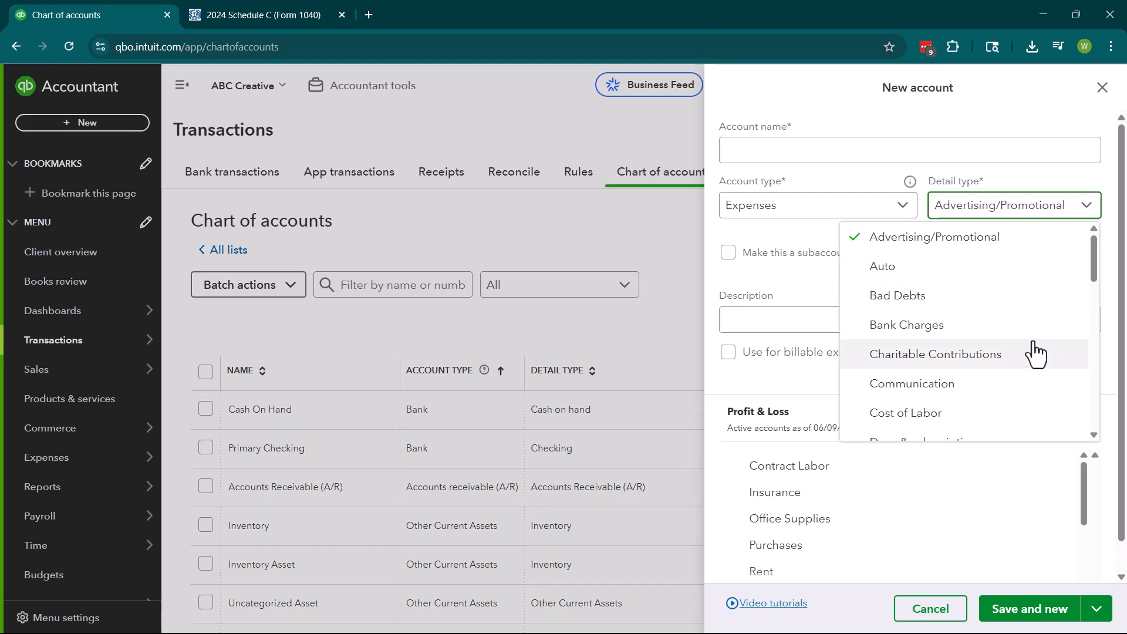
scroll(down, 3)
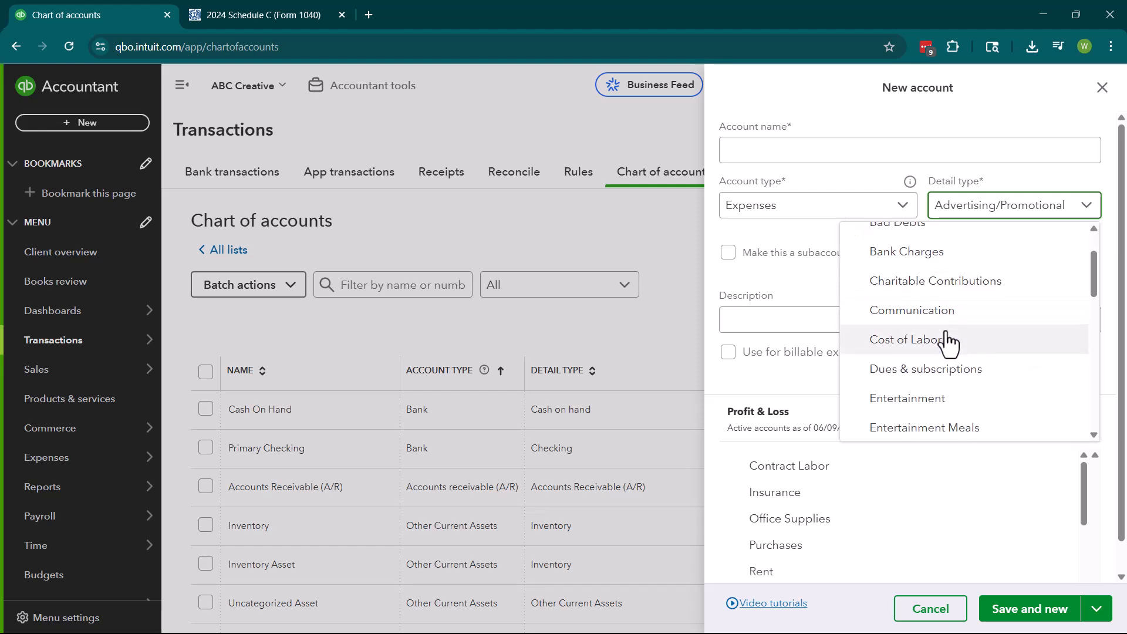
scroll(down, 3)
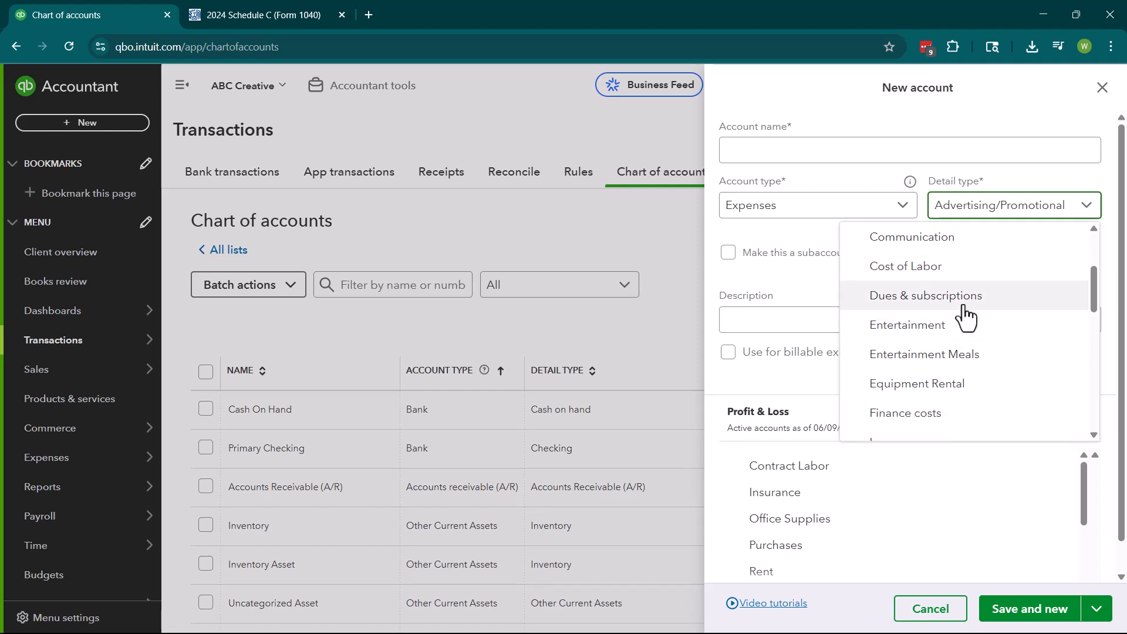
mouse_move(978, 355)
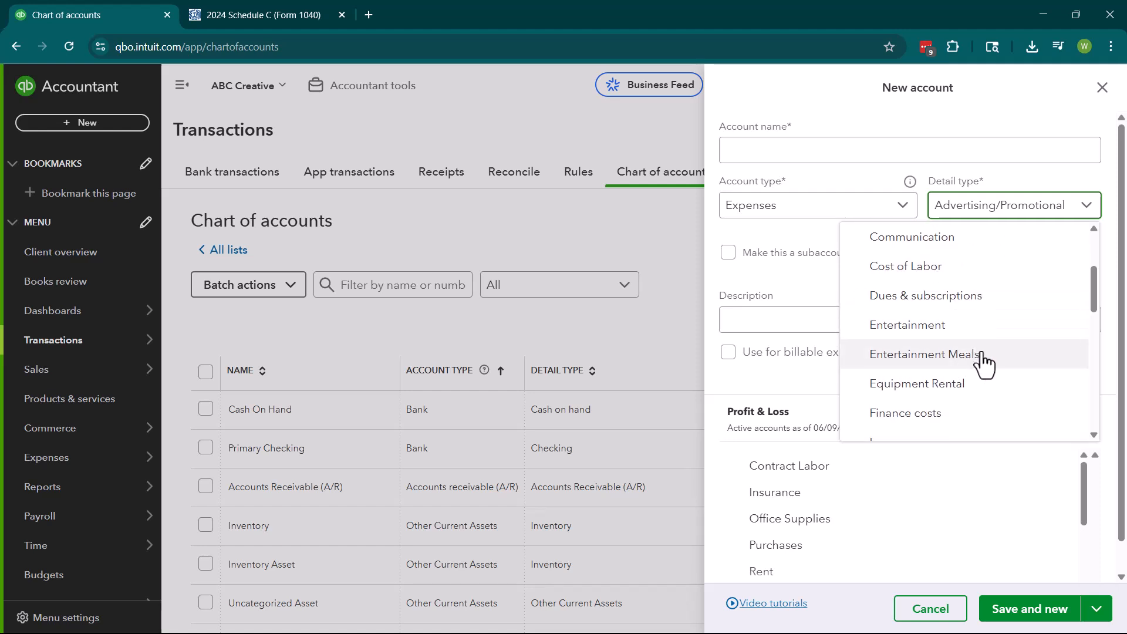
scroll(down, 3)
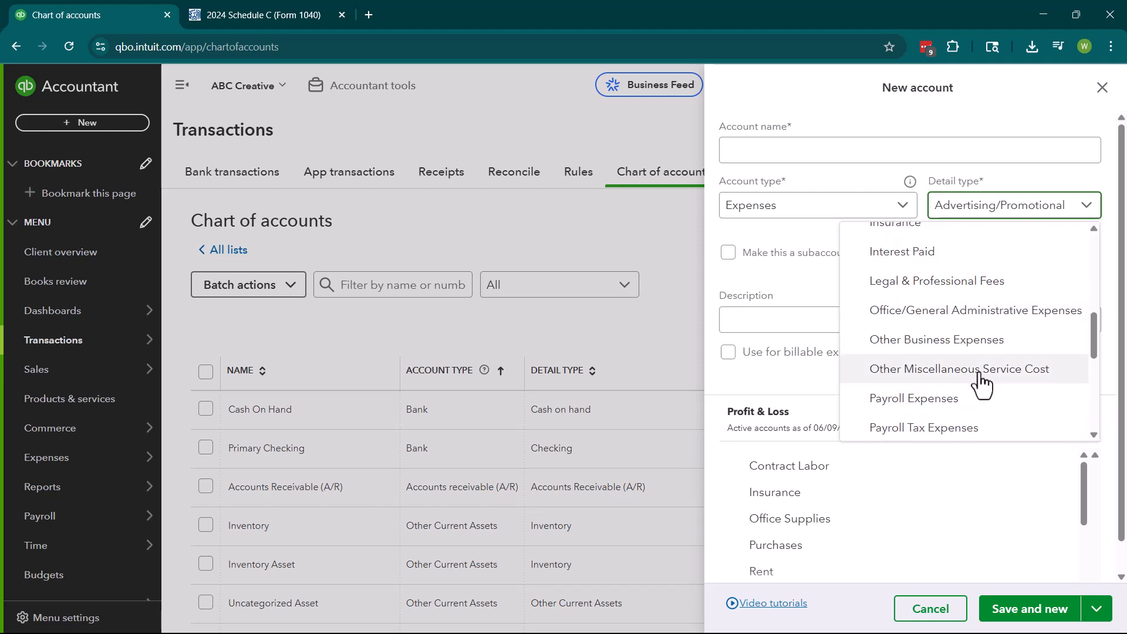
scroll(down, 3)
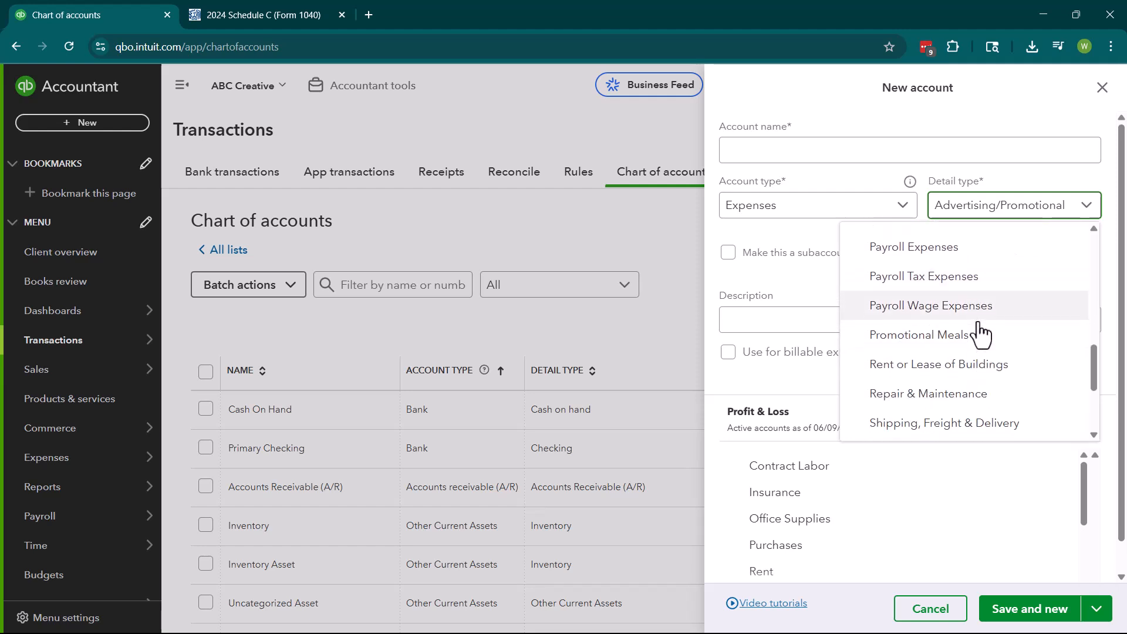
scroll(down, 3)
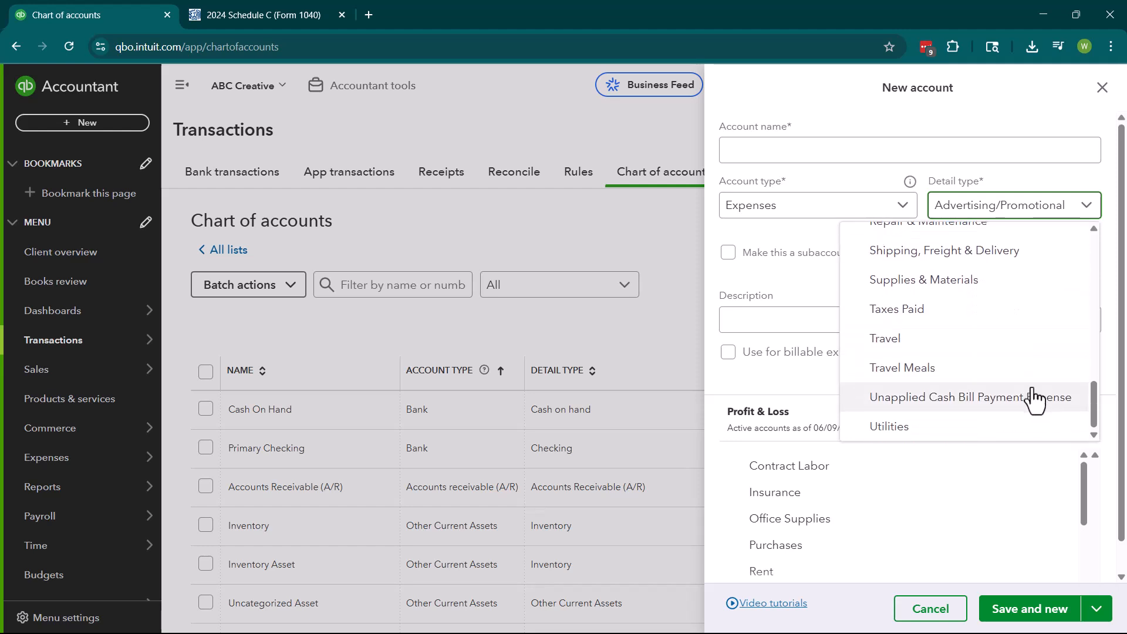
mouse_move(765, 235)
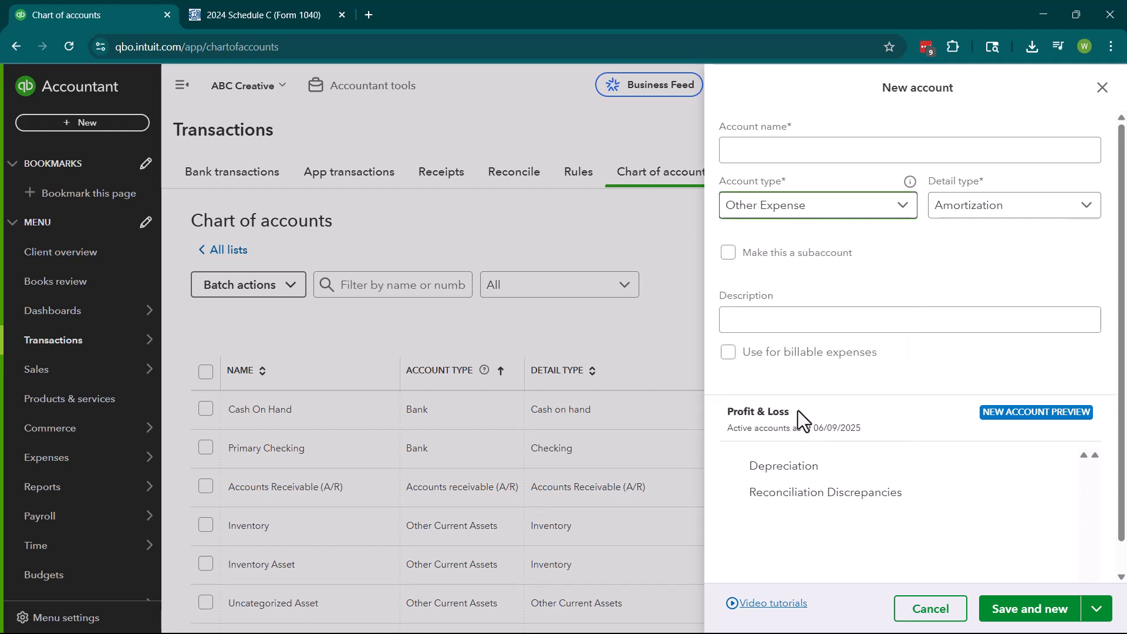
Step: Browse the Other Expense detail types, such as Amortization and Depreciation
click(1015, 204)
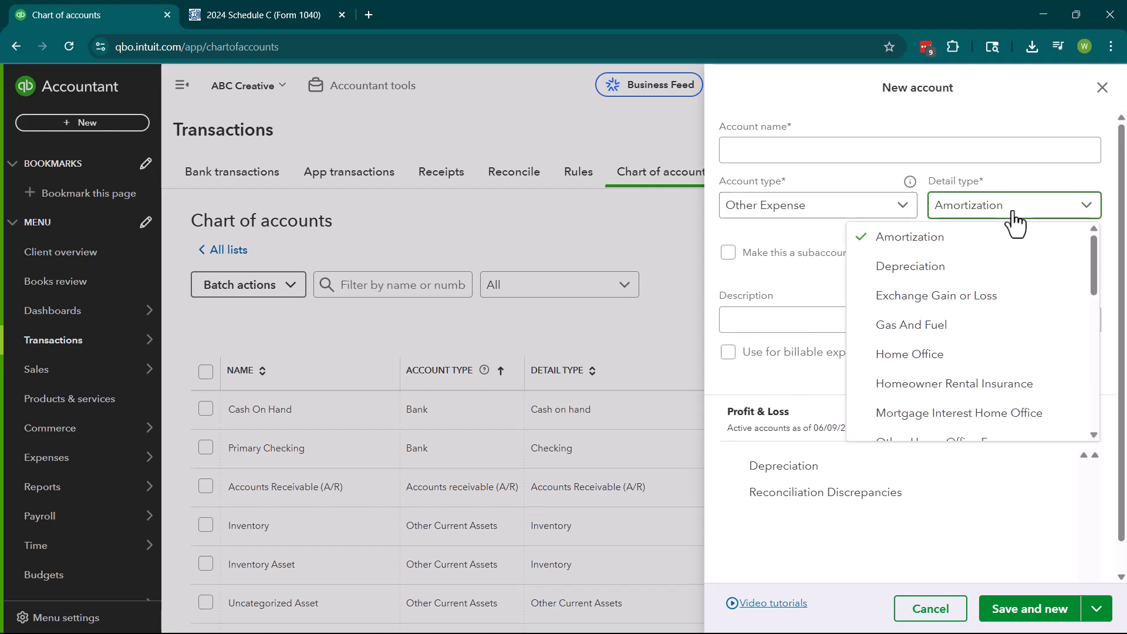
mouse_move(1024, 215)
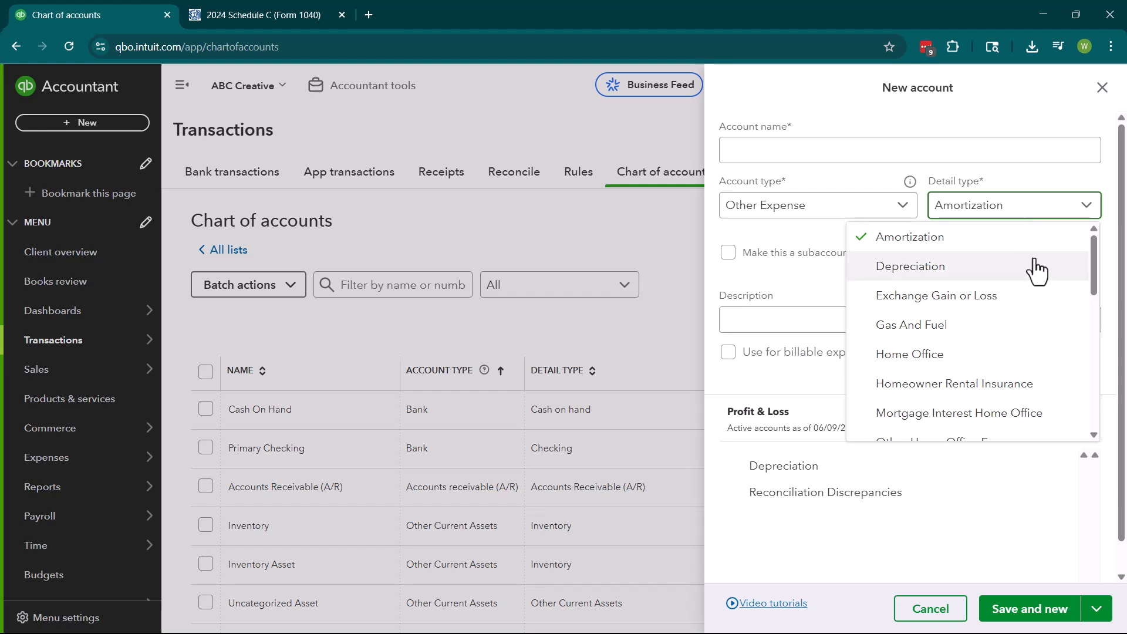
mouse_move(1015, 260)
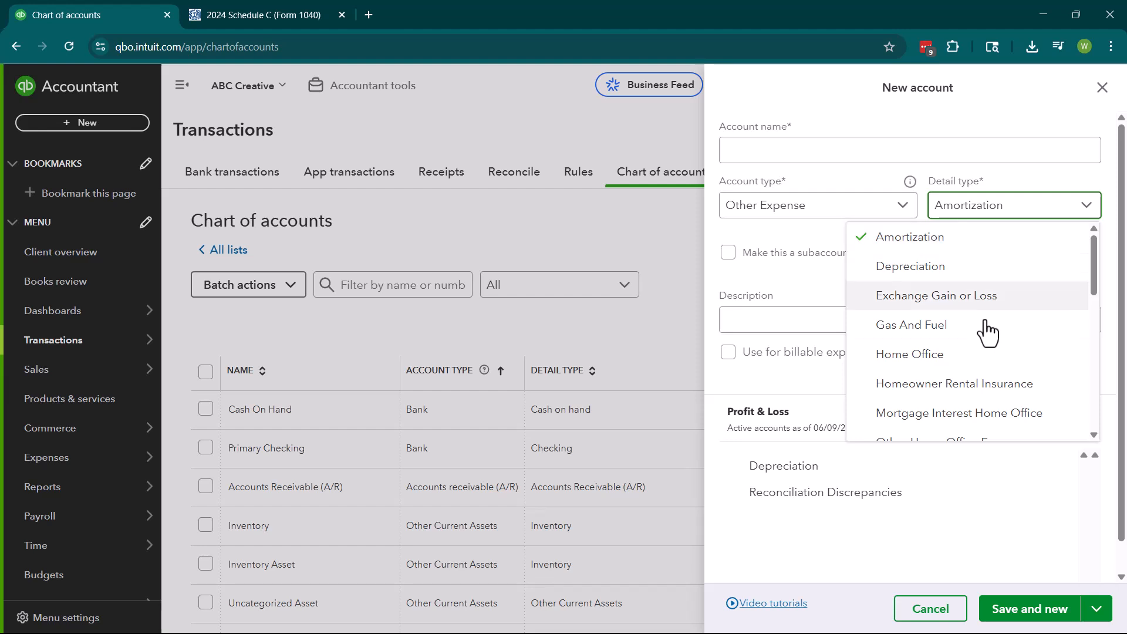
mouse_move(975, 405)
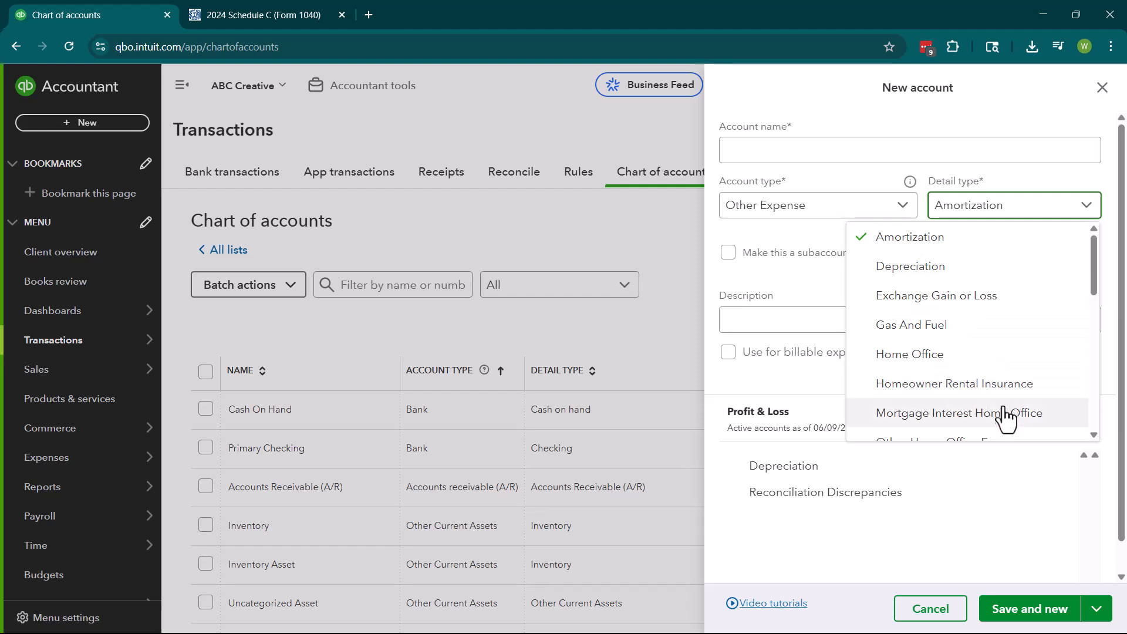
scroll(down, 3)
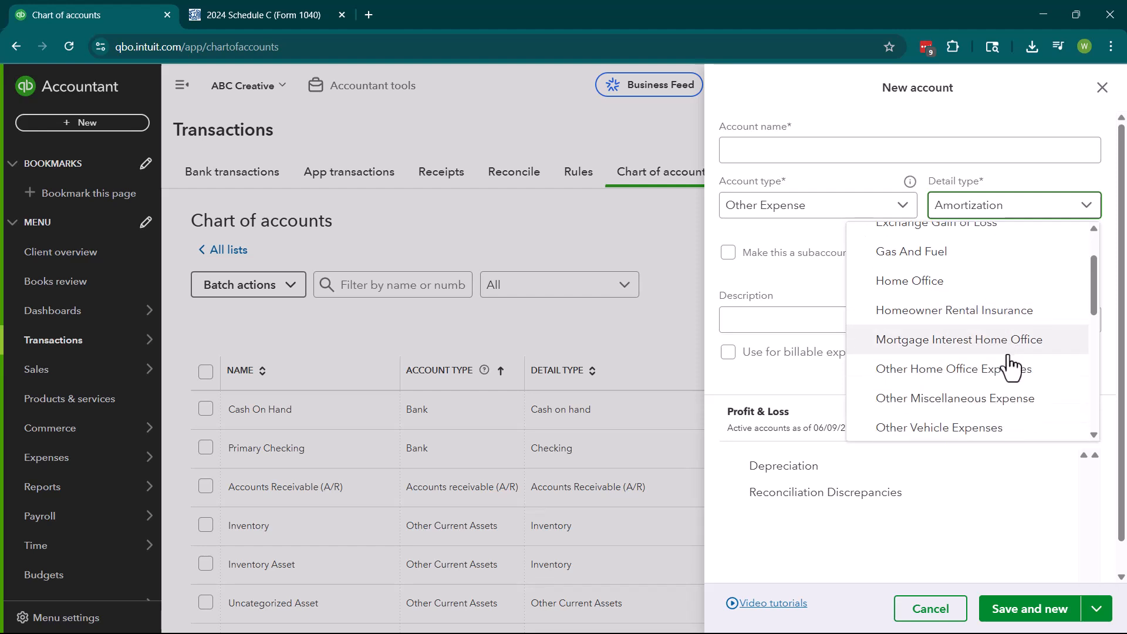
scroll(down, 3)
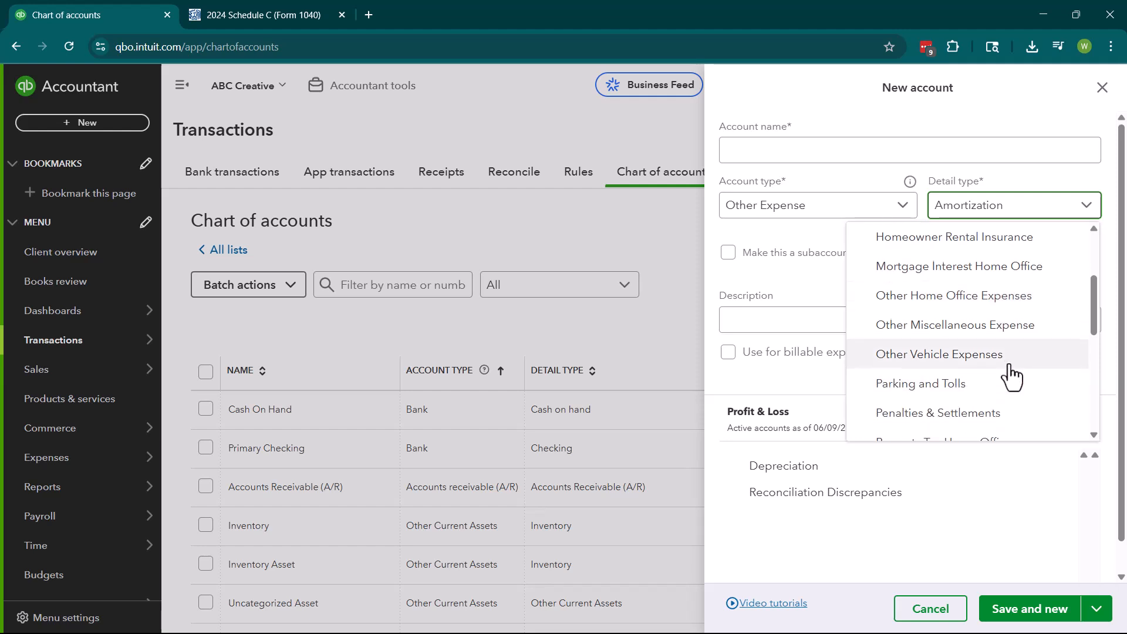
scroll(down, 3)
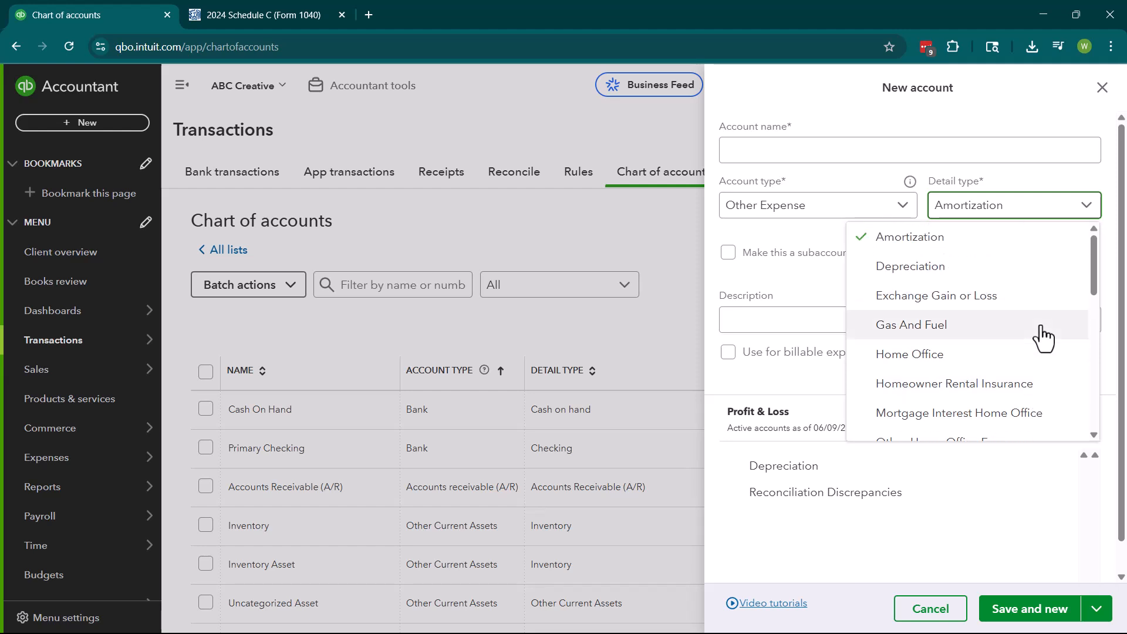
mouse_move(1080, 501)
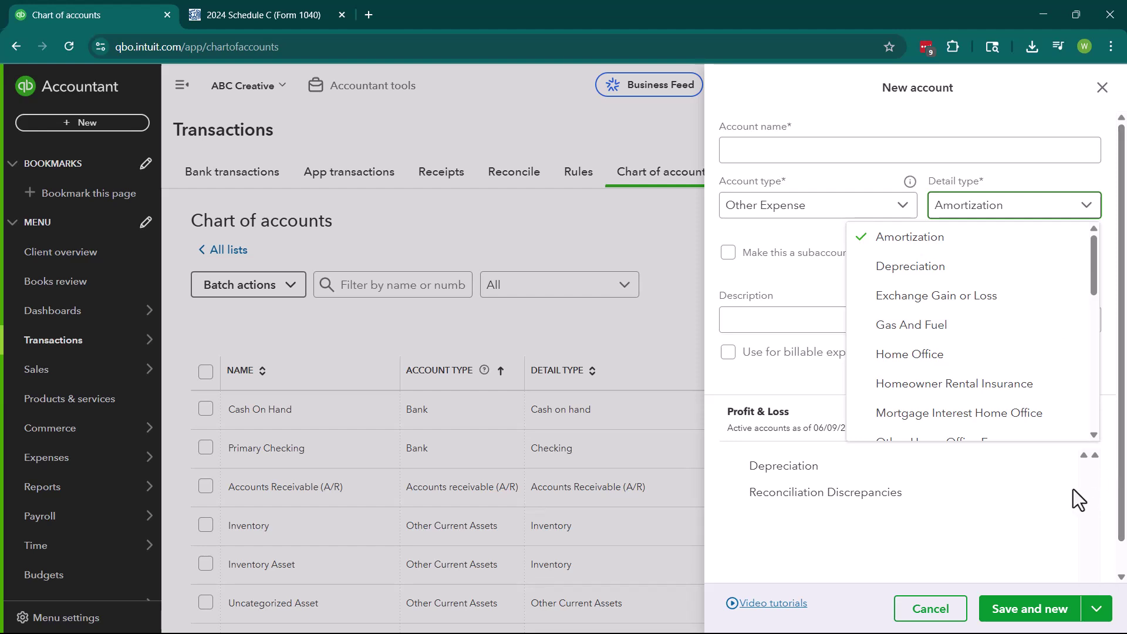
mouse_move(943, 398)
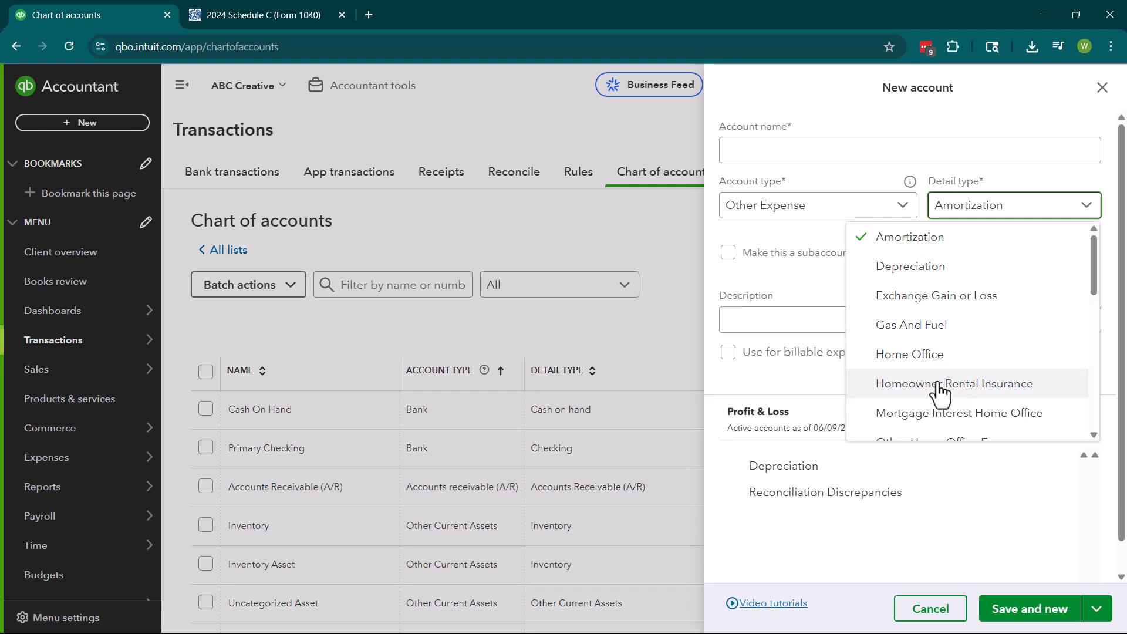
scroll(down, 3)
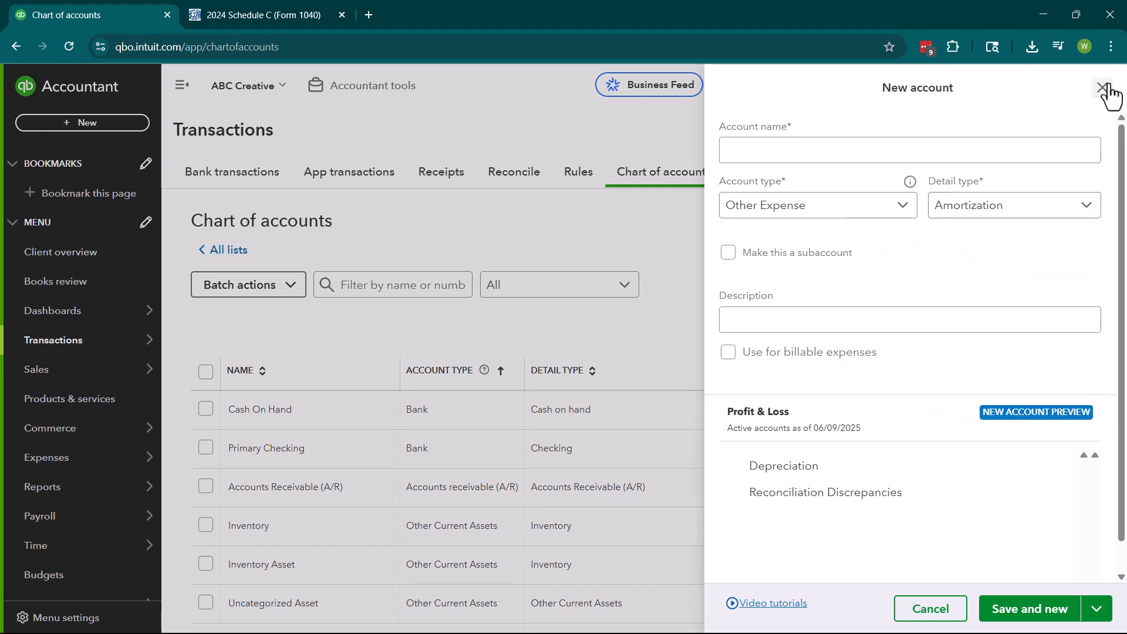
Step: Close the New account panel without saving the account
click(1100, 87)
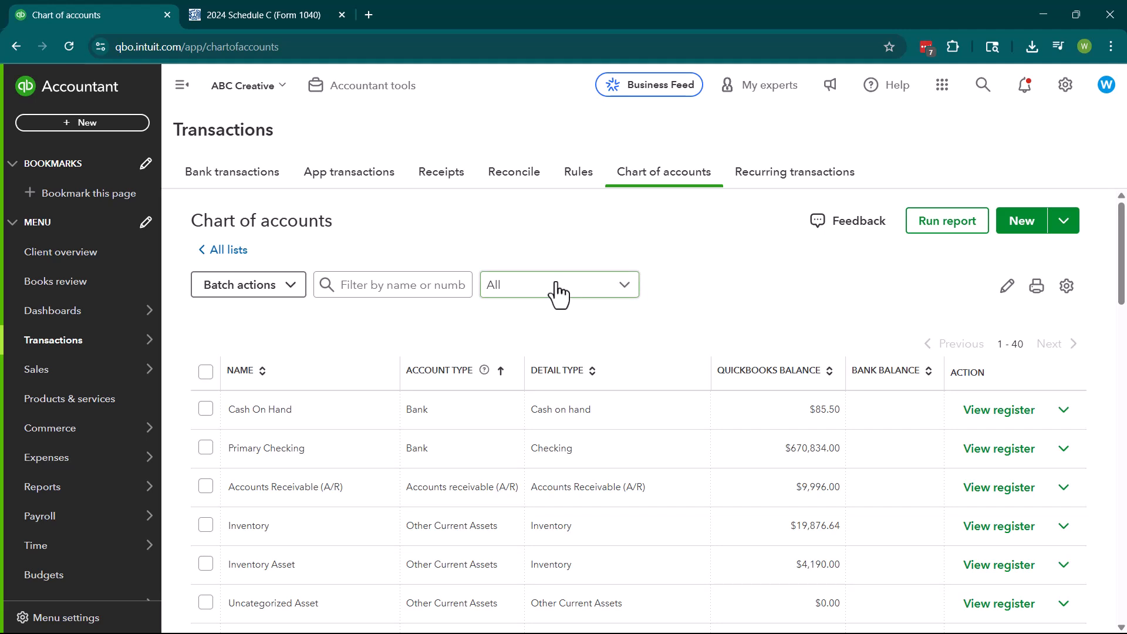
mouse_move(596, 226)
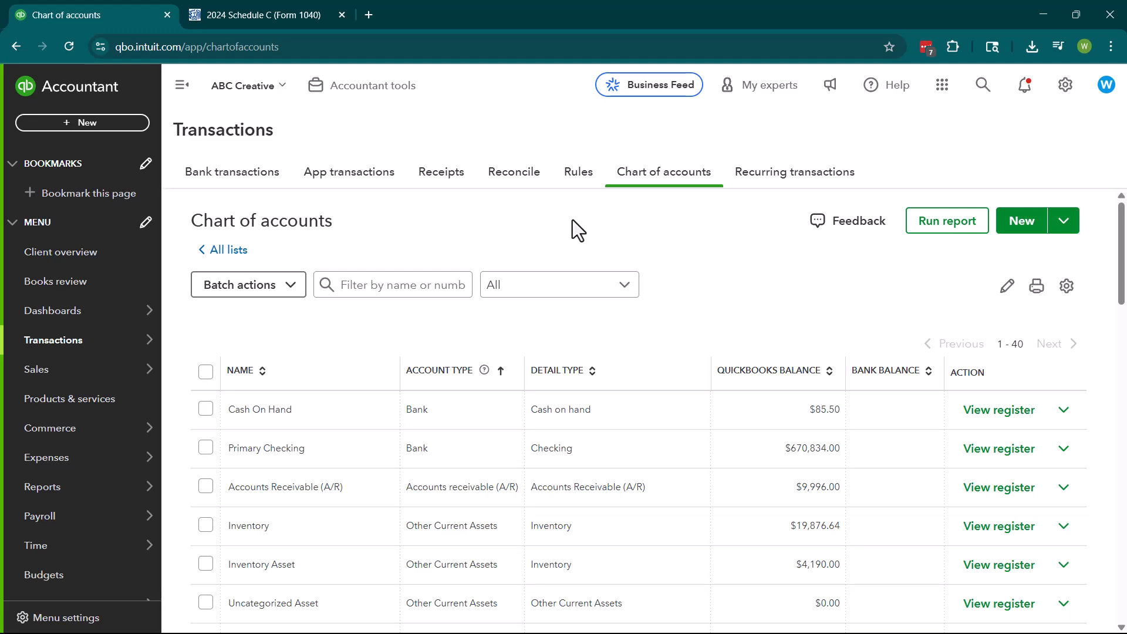
scroll(down, 3)
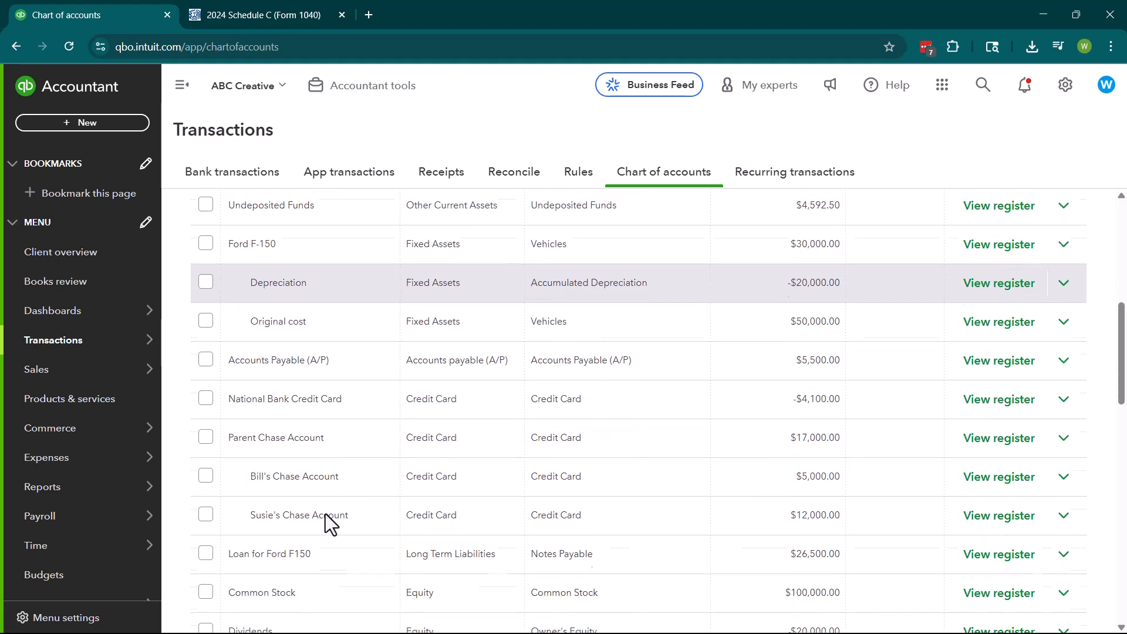
scroll(down, 3)
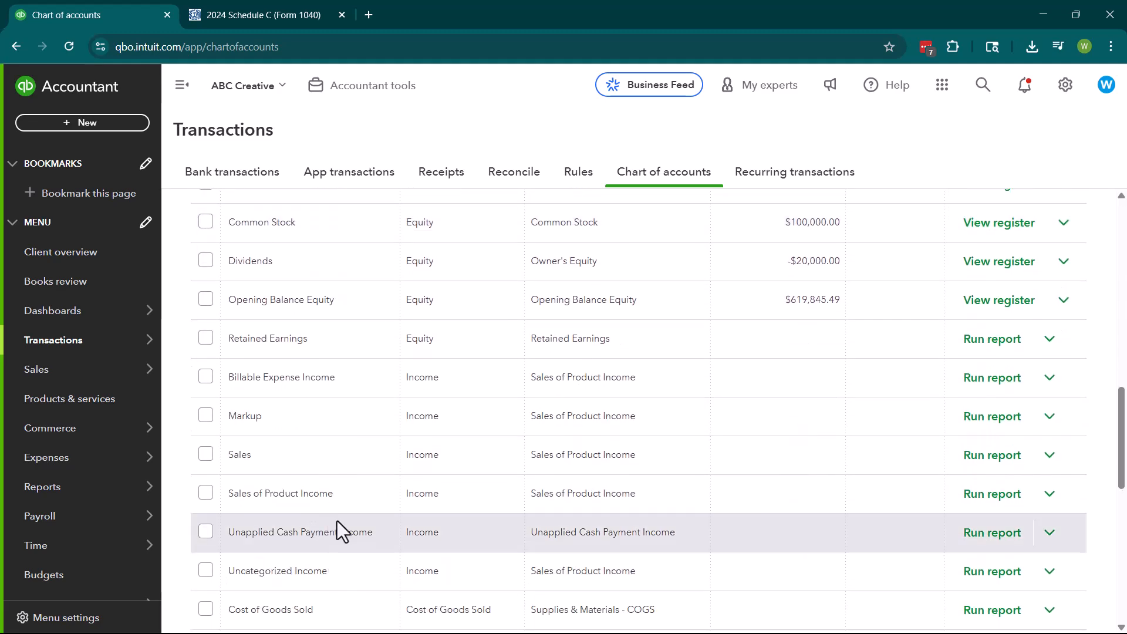
scroll(down, 3)
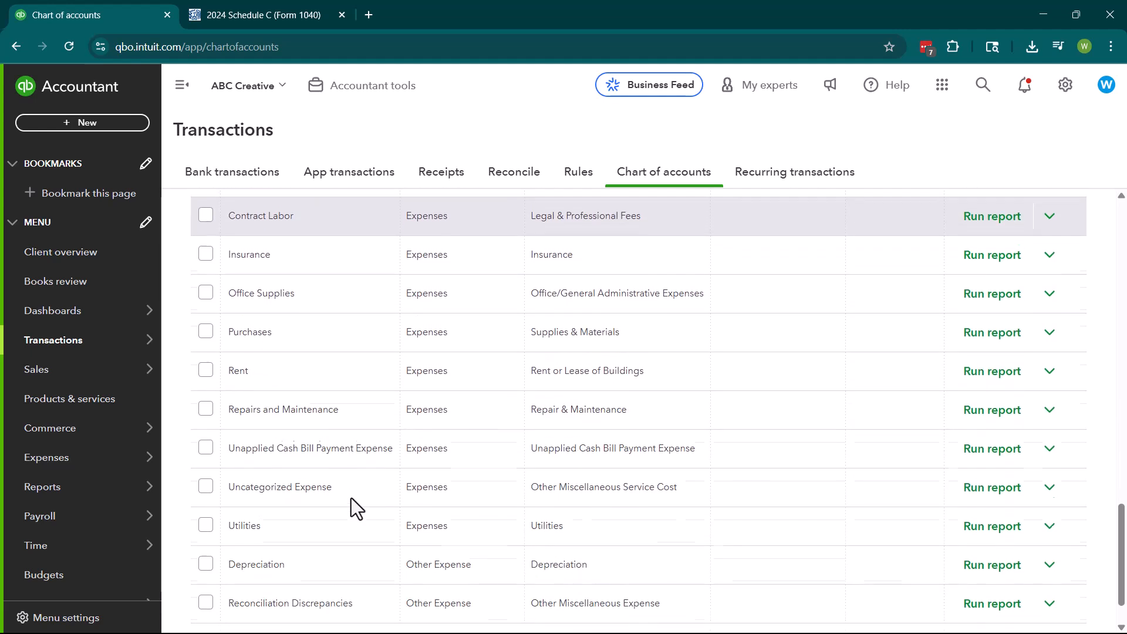
scroll(down, 3)
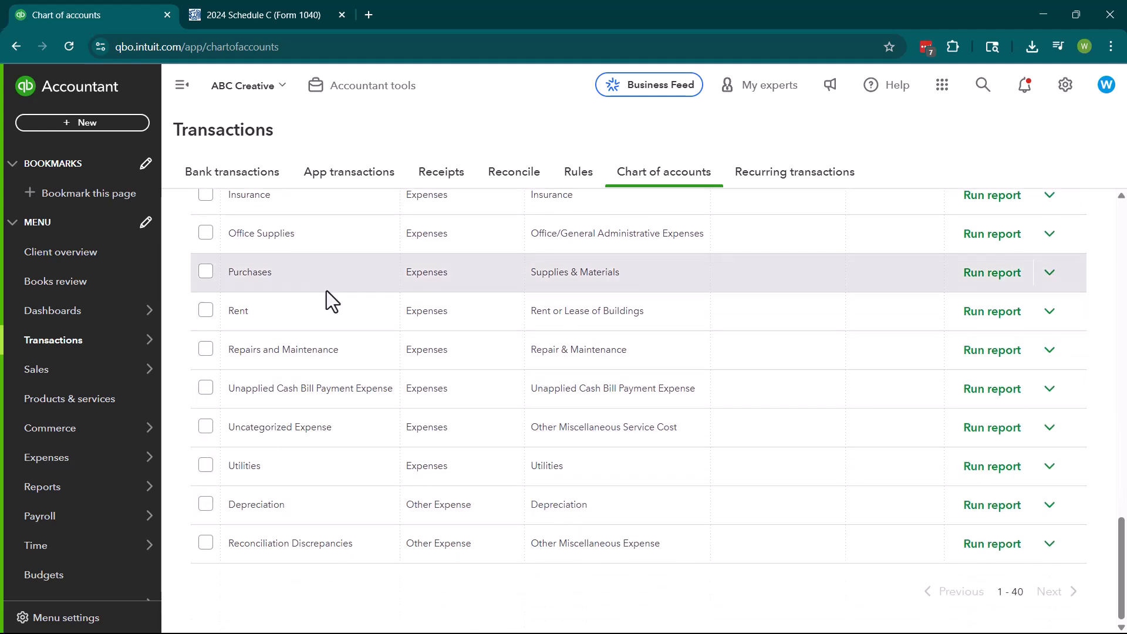
scroll(up, 3)
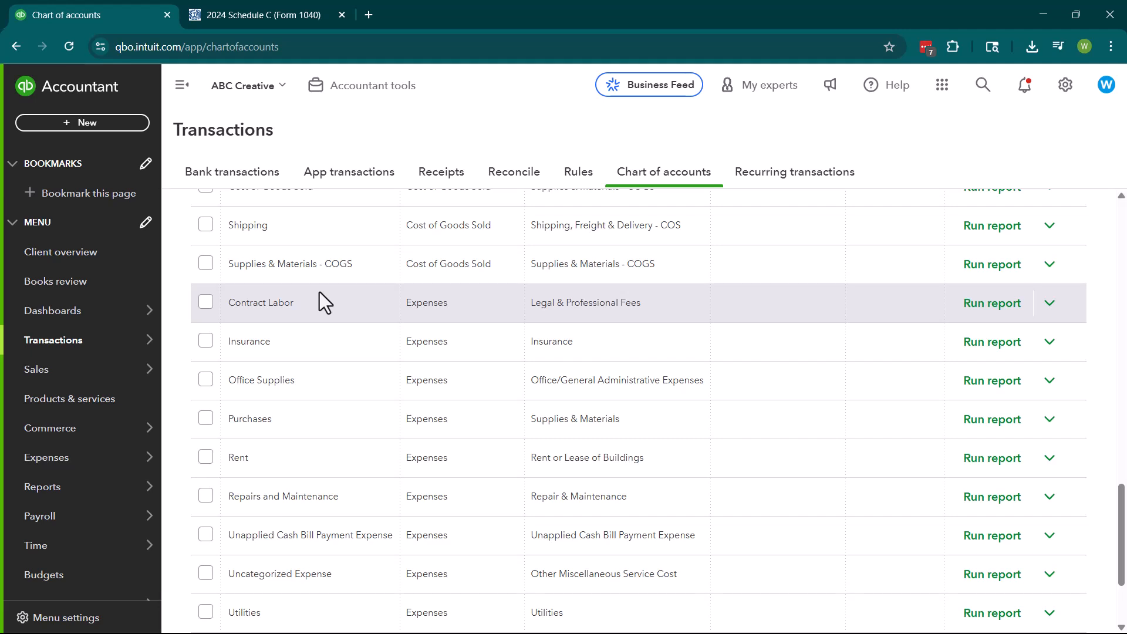
click(270, 15)
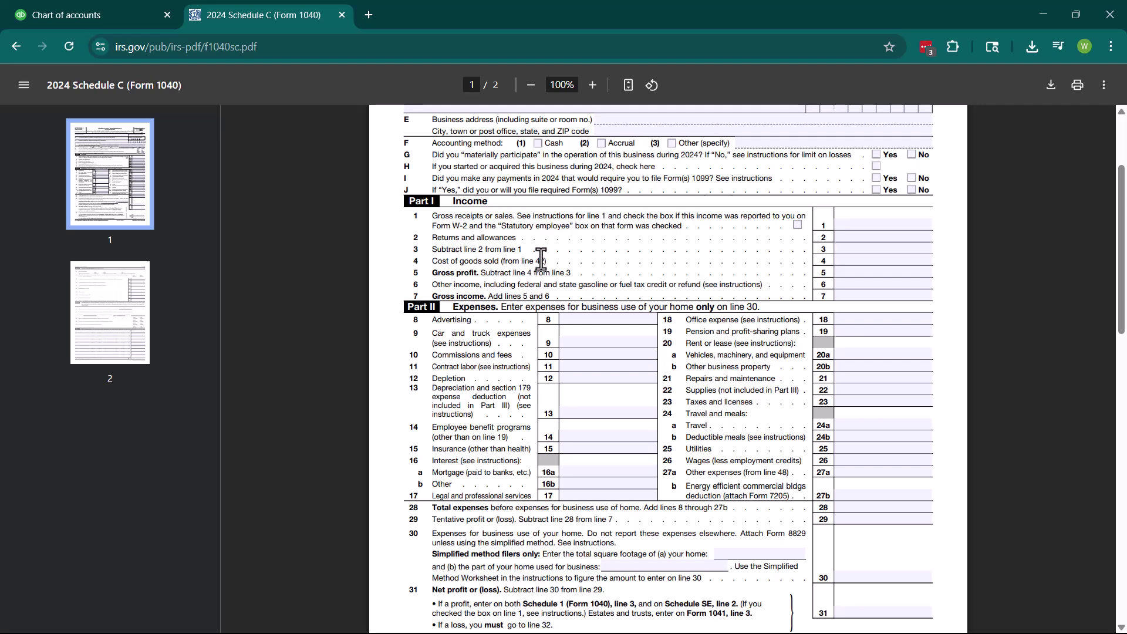
mouse_move(511, 336)
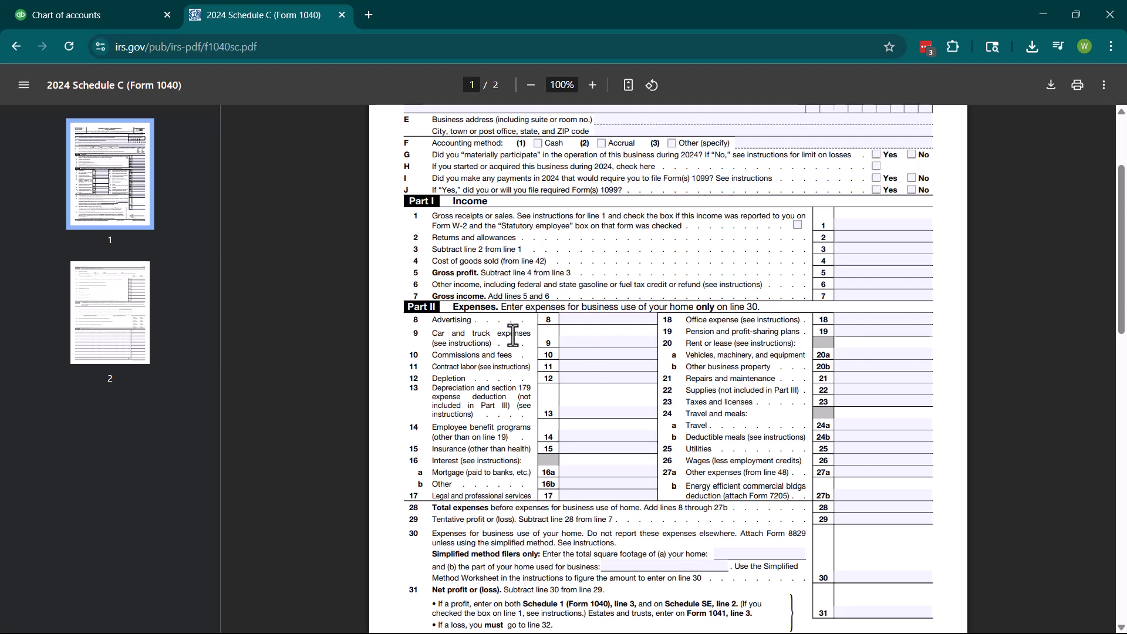
mouse_move(443, 370)
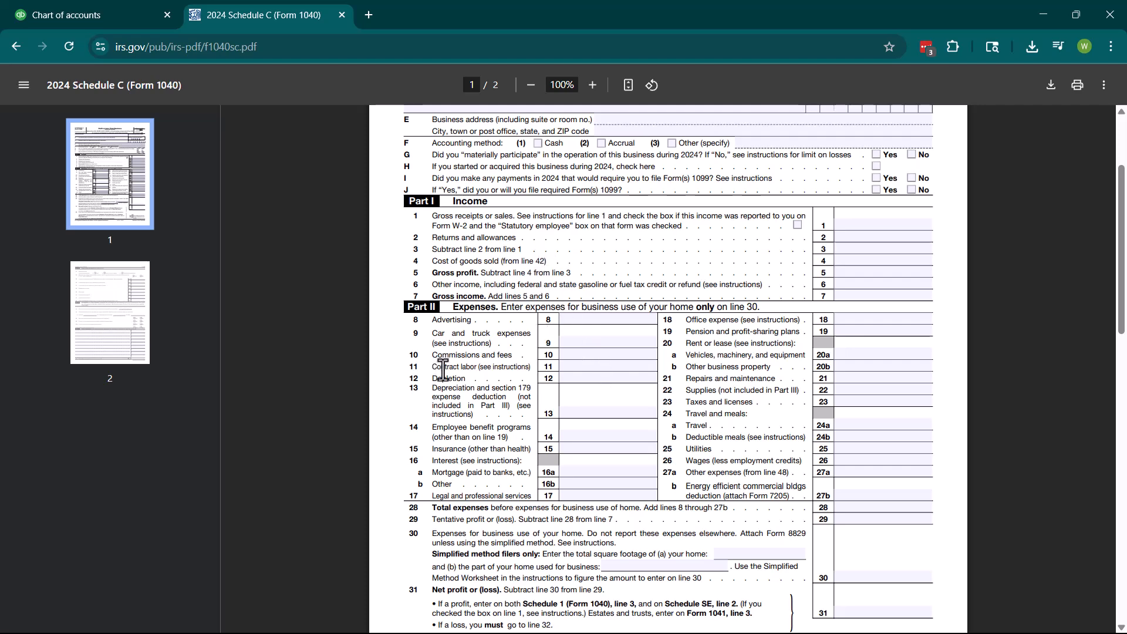
mouse_move(505, 70)
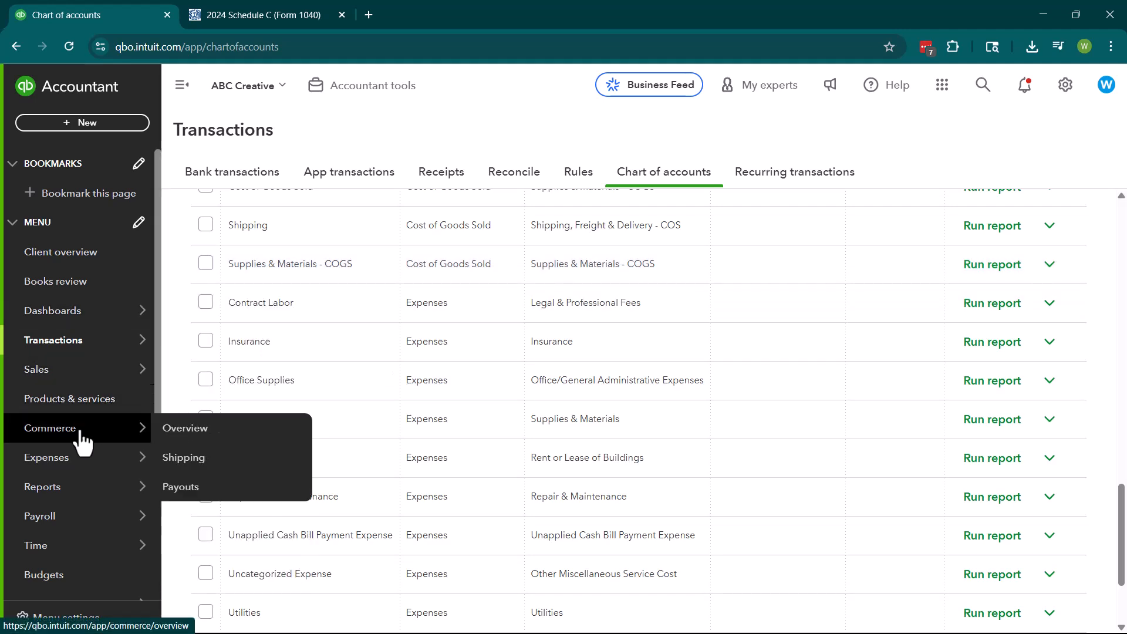
Step: Open ABC Creative's Profit and Loss report with All Dates as the report period
click(42, 486)
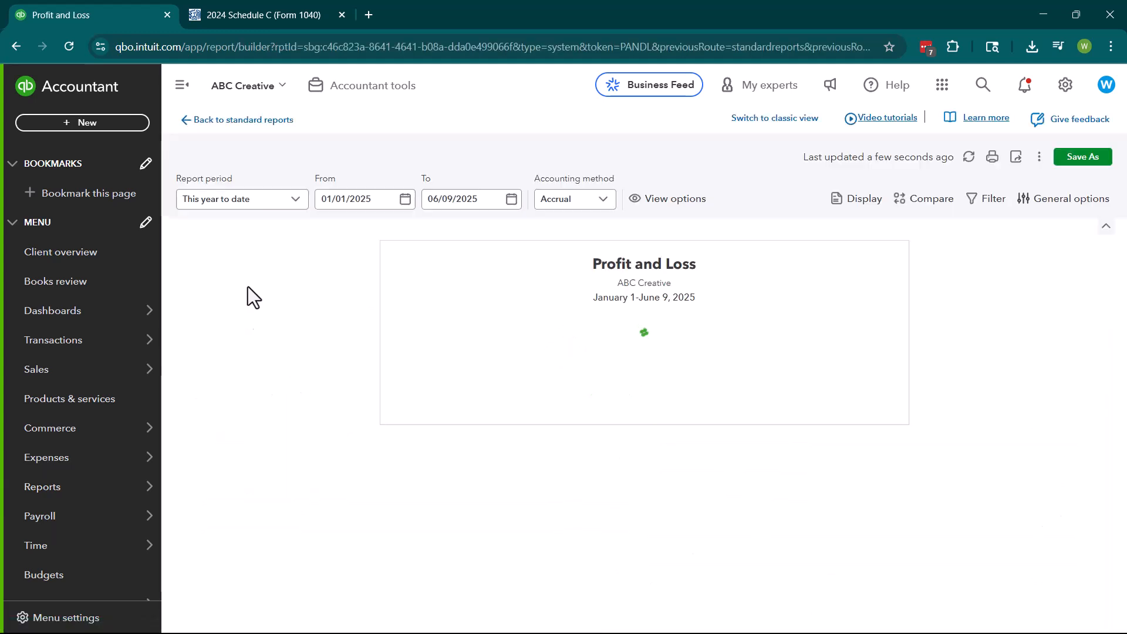
click(241, 199)
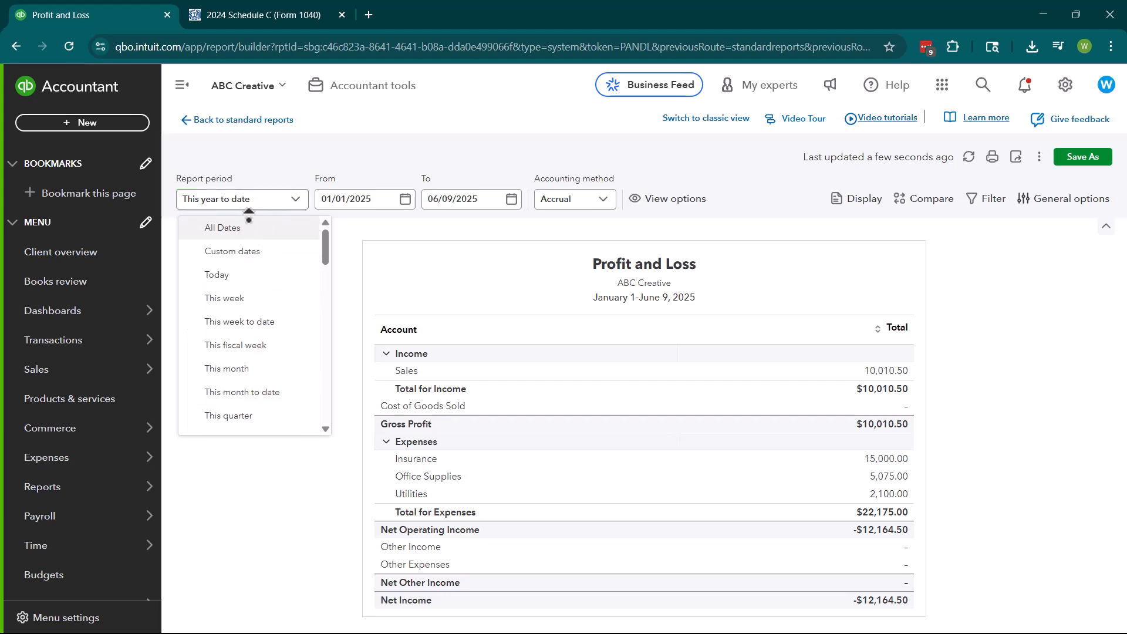
click(222, 228)
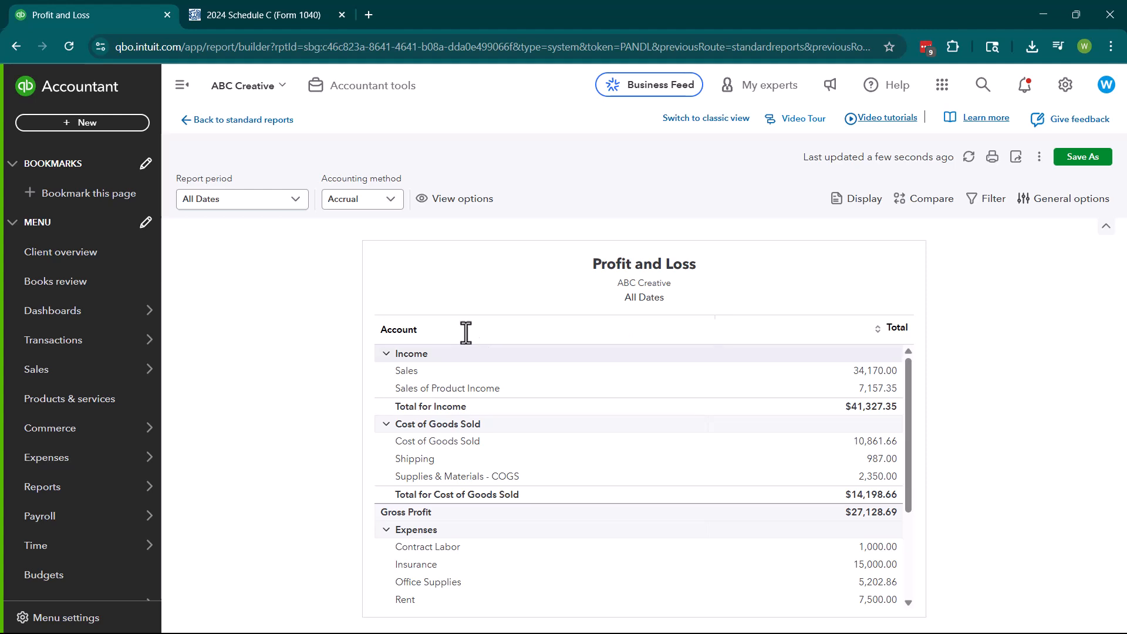
mouse_move(390, 377)
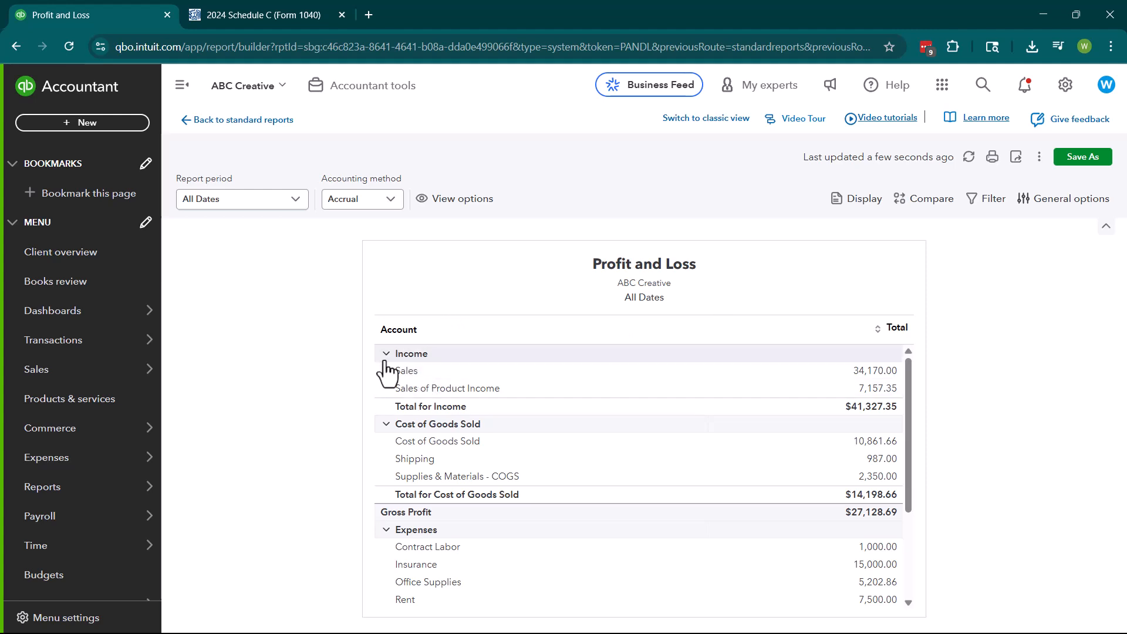
Step: Collapse the Income and Cost of Goods Sold sections, leaving expenses at $32,299.54
click(386, 354)
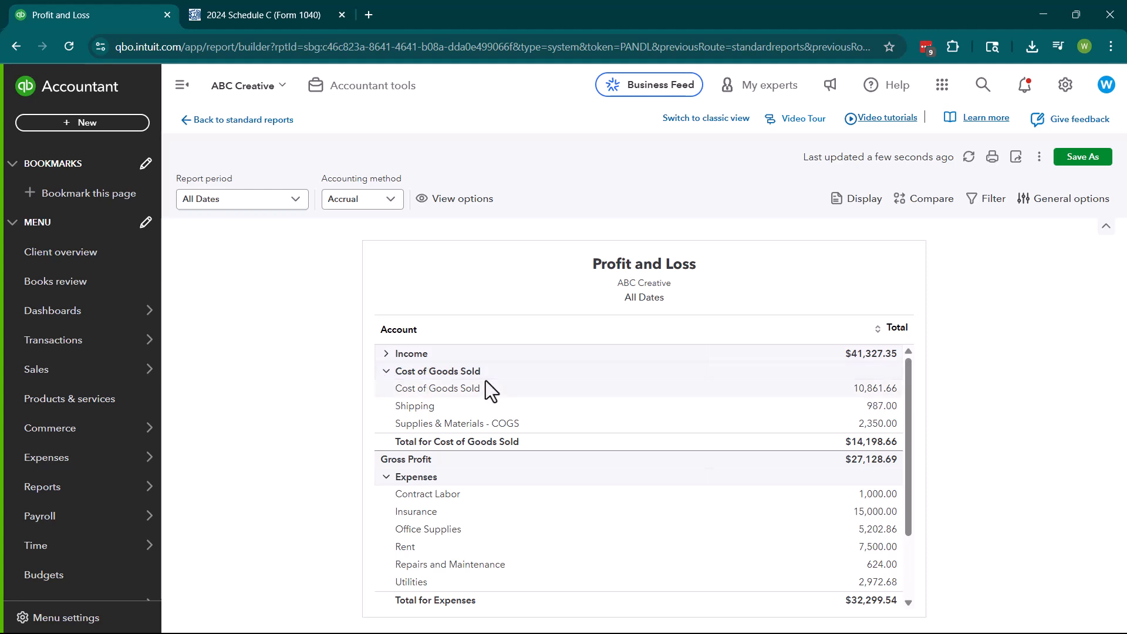
mouse_move(499, 392)
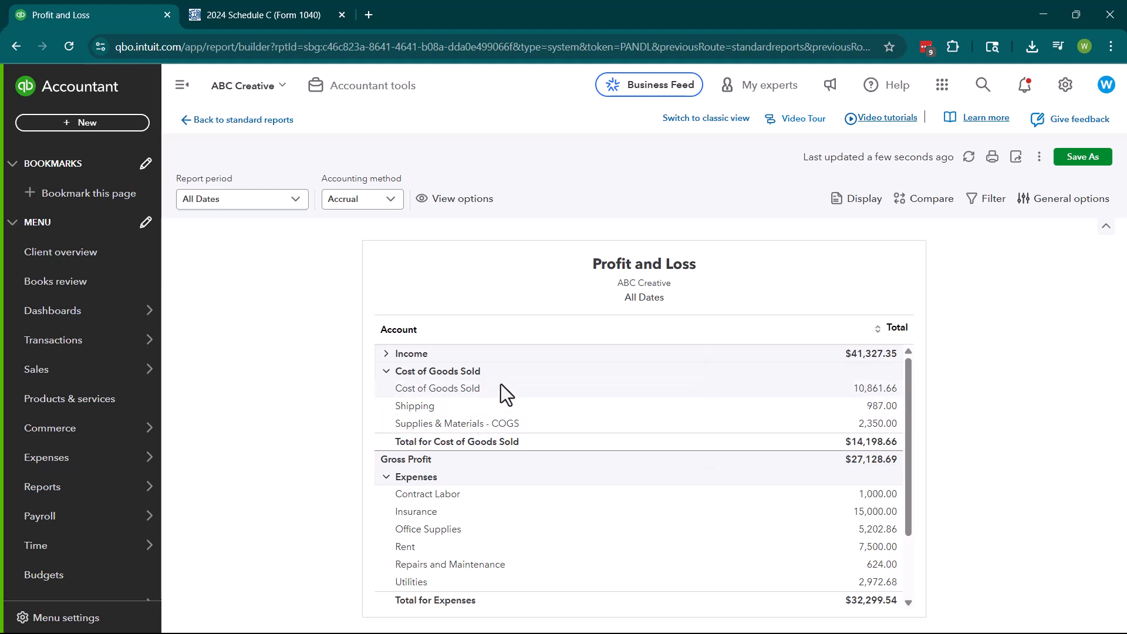
mouse_move(834, 470)
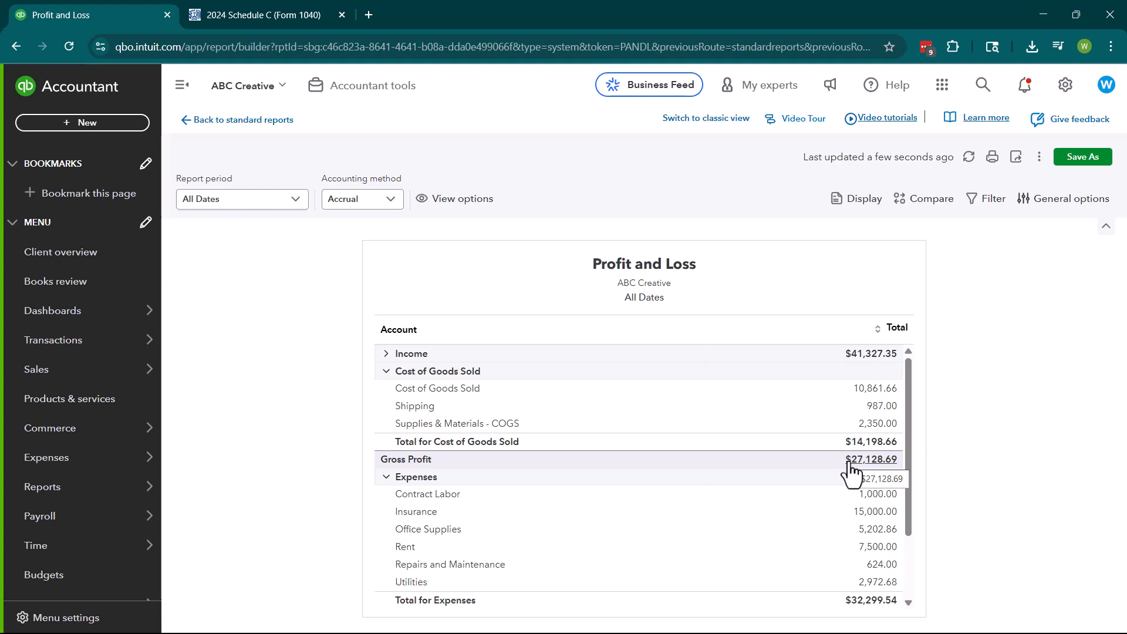
mouse_move(765, 398)
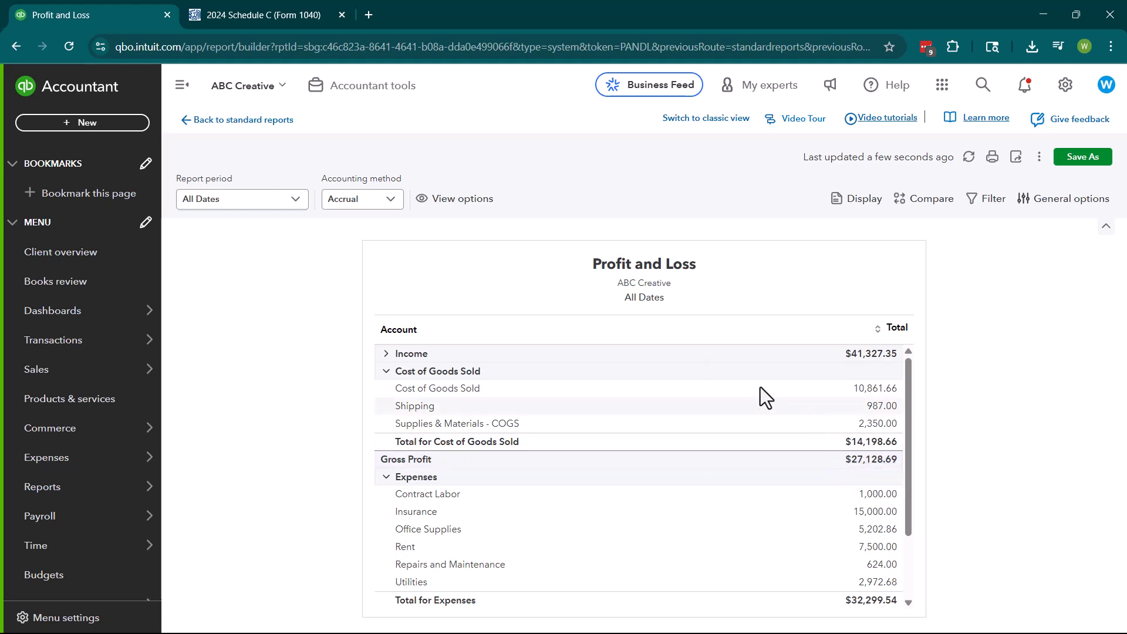
click(387, 371)
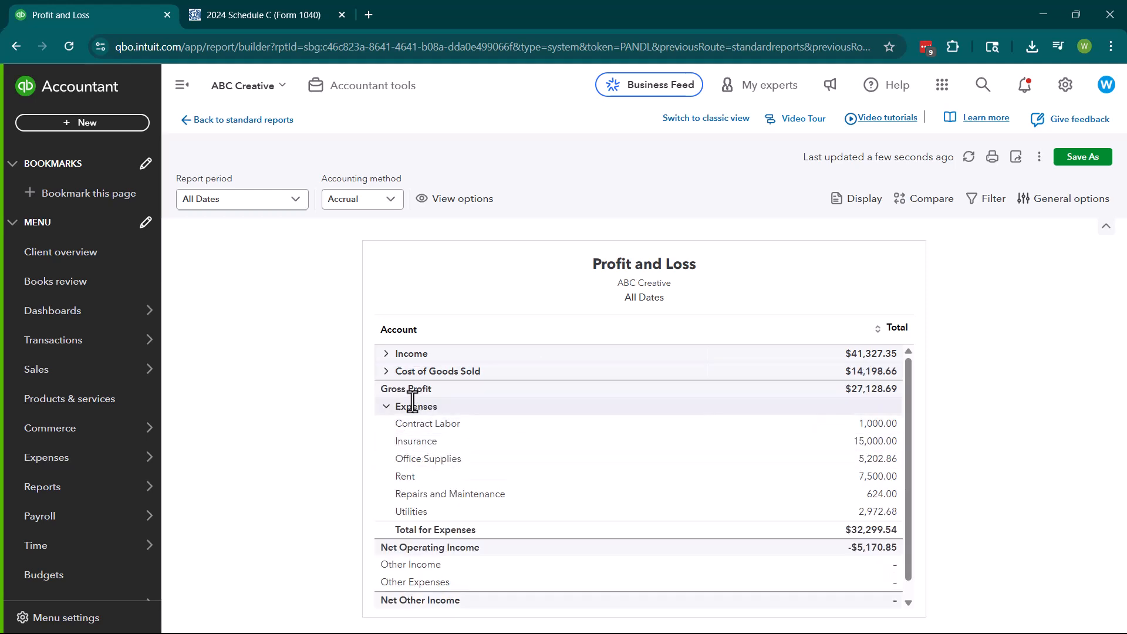
mouse_move(450, 499)
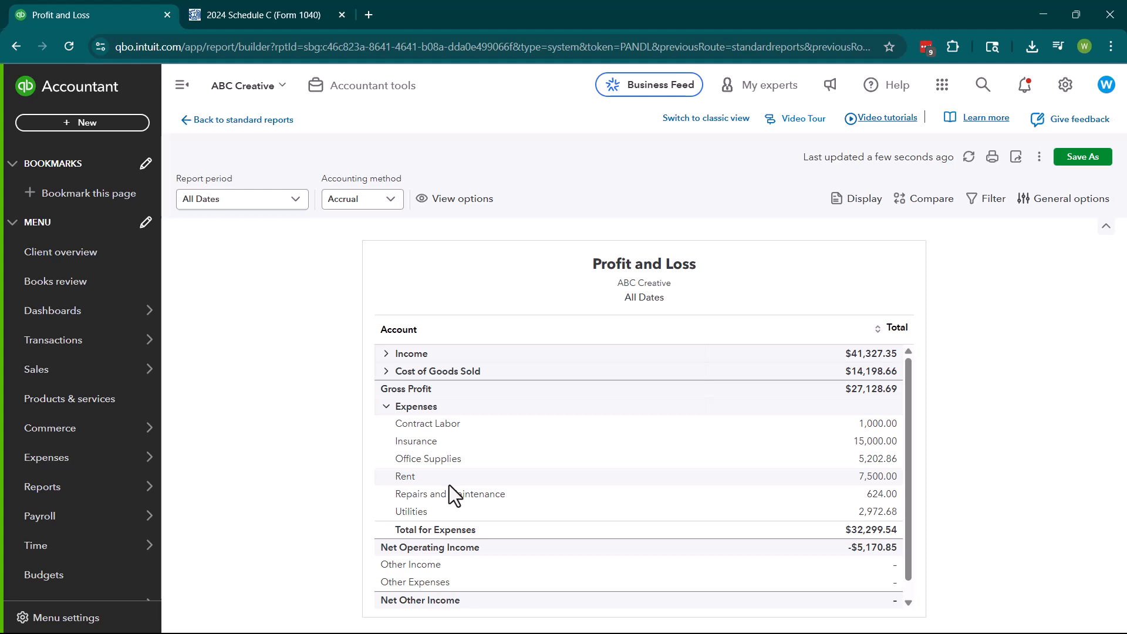
mouse_move(435, 462)
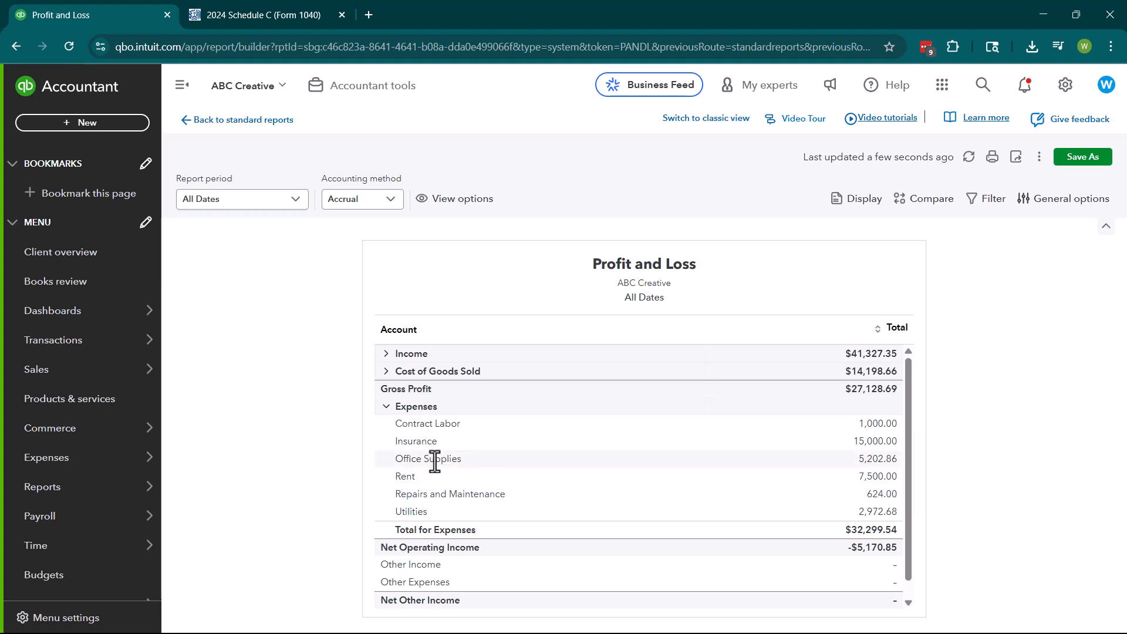
mouse_move(378, 409)
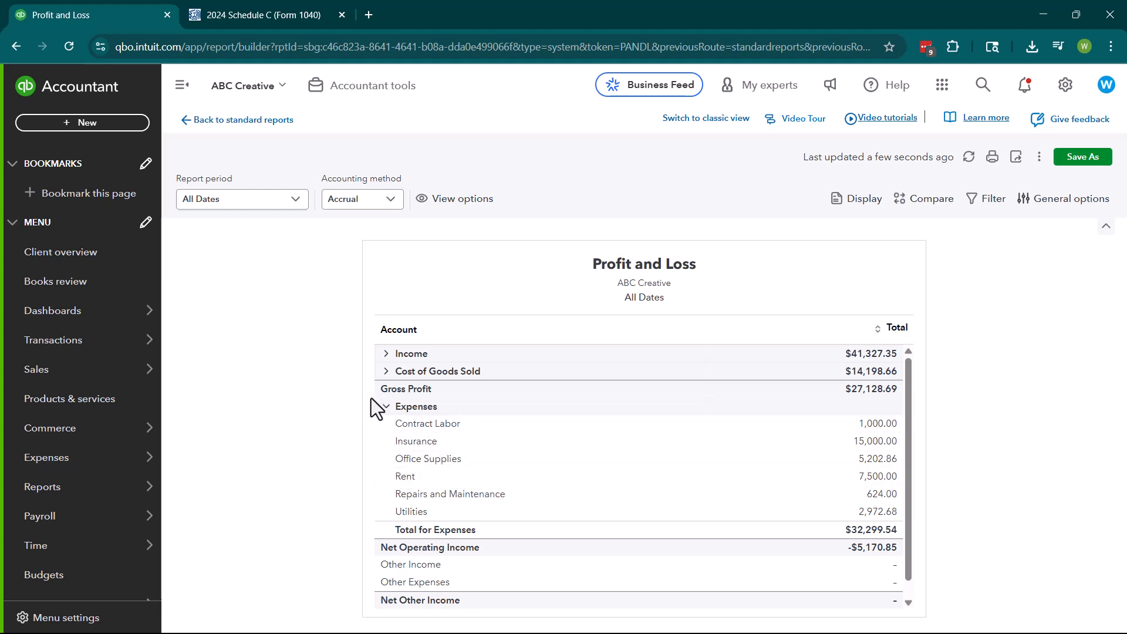
click(385, 406)
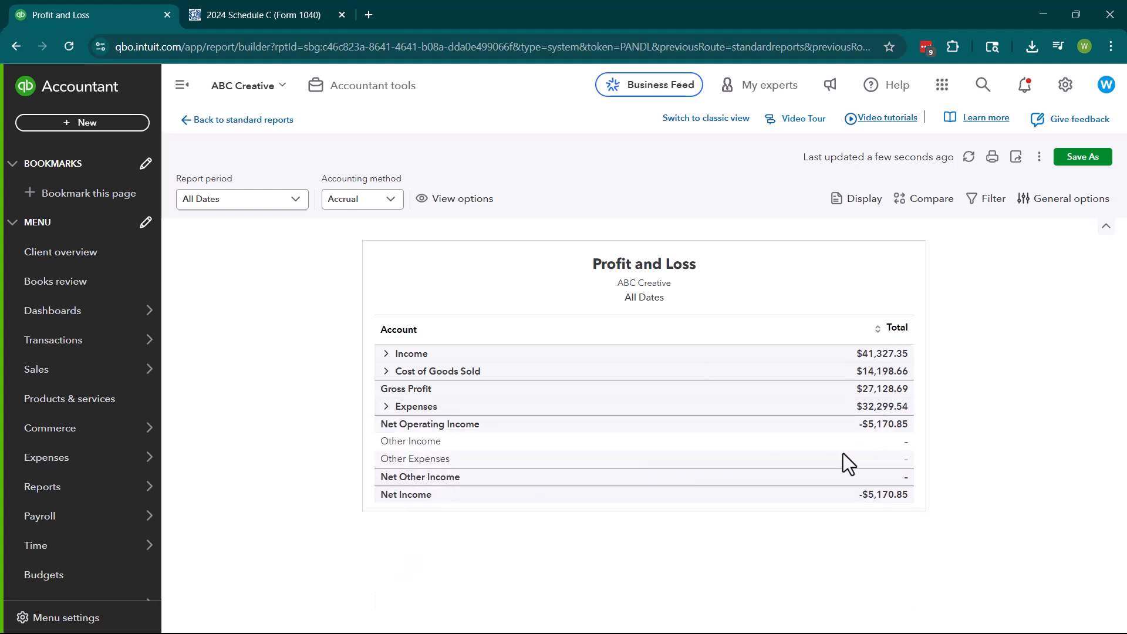
mouse_move(904, 472)
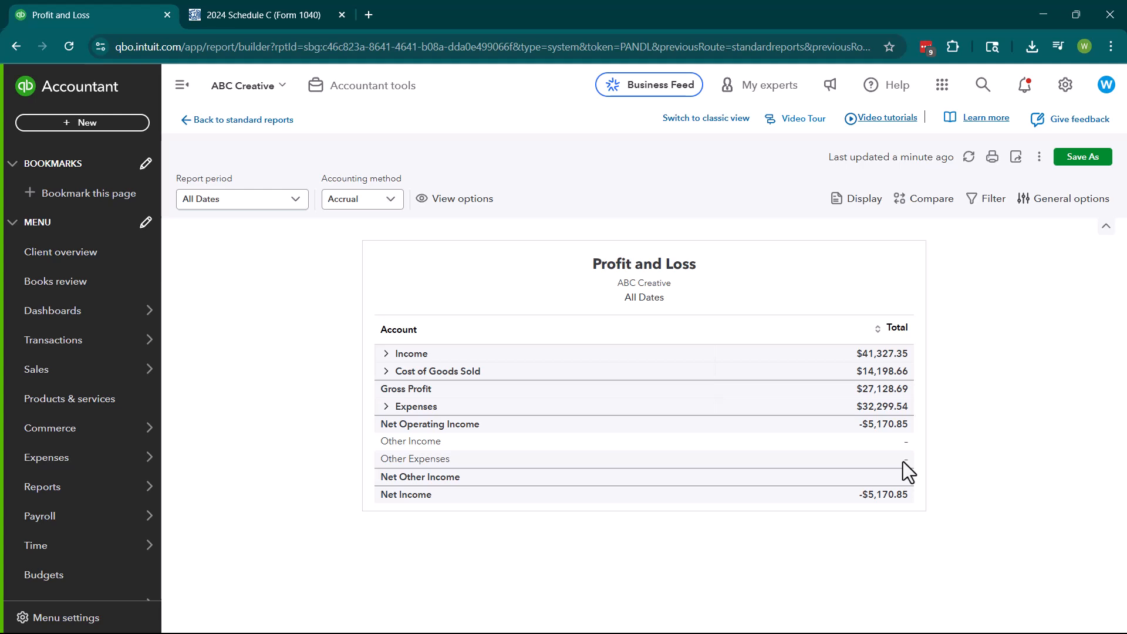
mouse_move(527, 442)
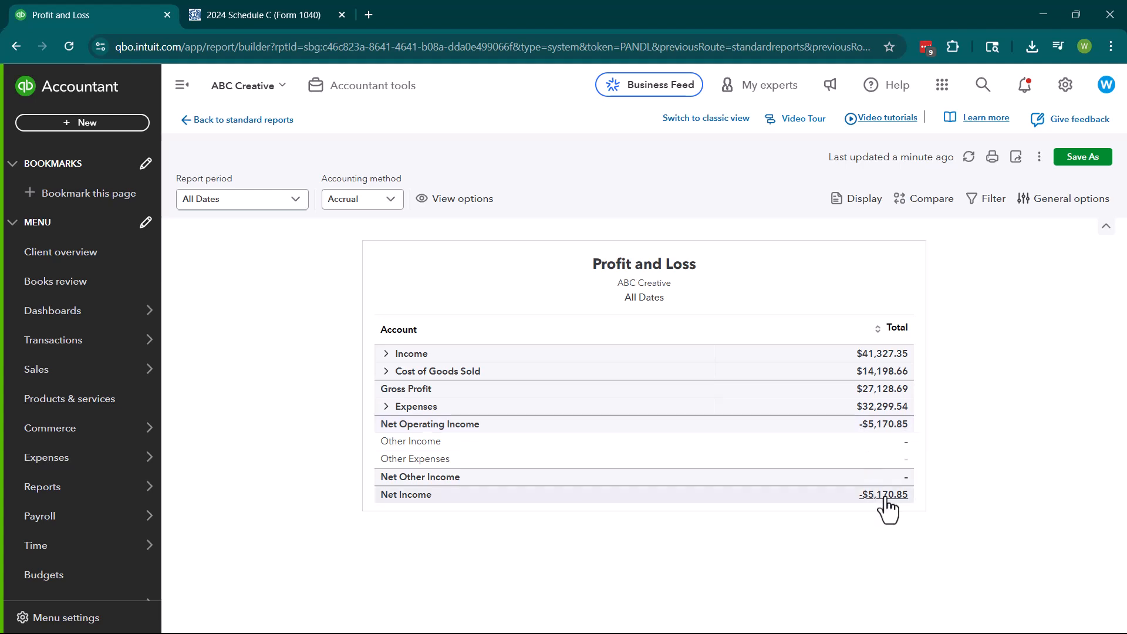
mouse_move(884, 498)
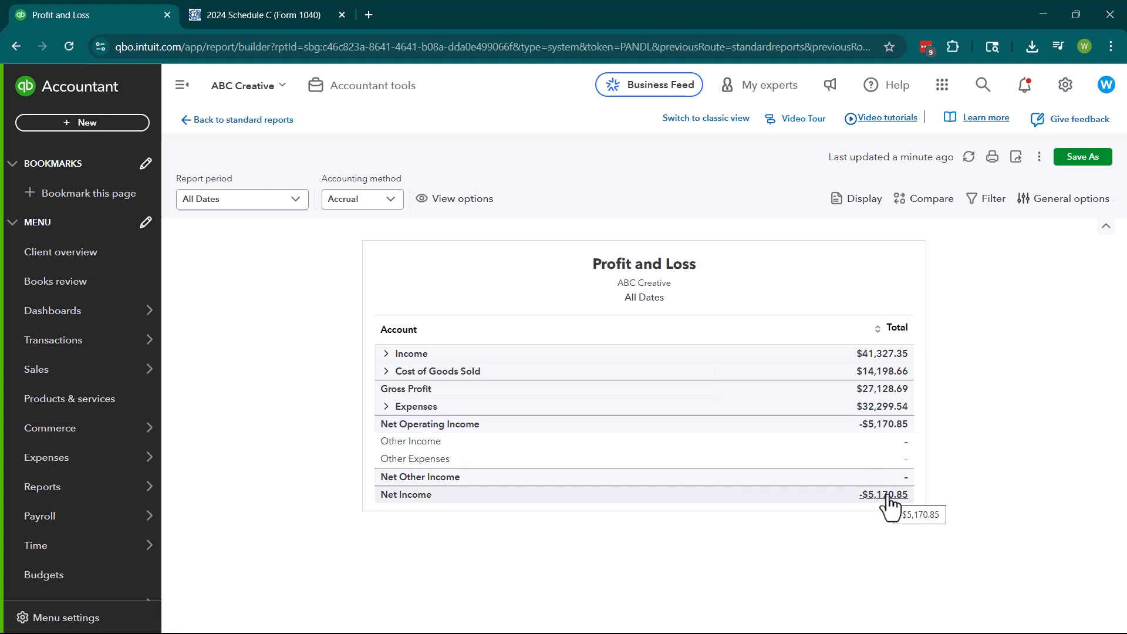